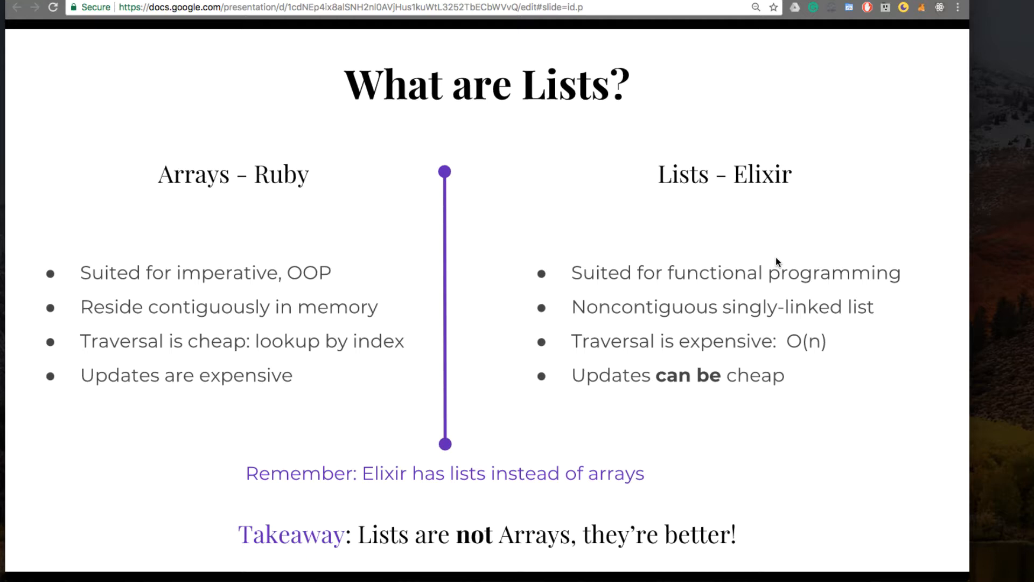
pyautogui.moveTo(894, 311)
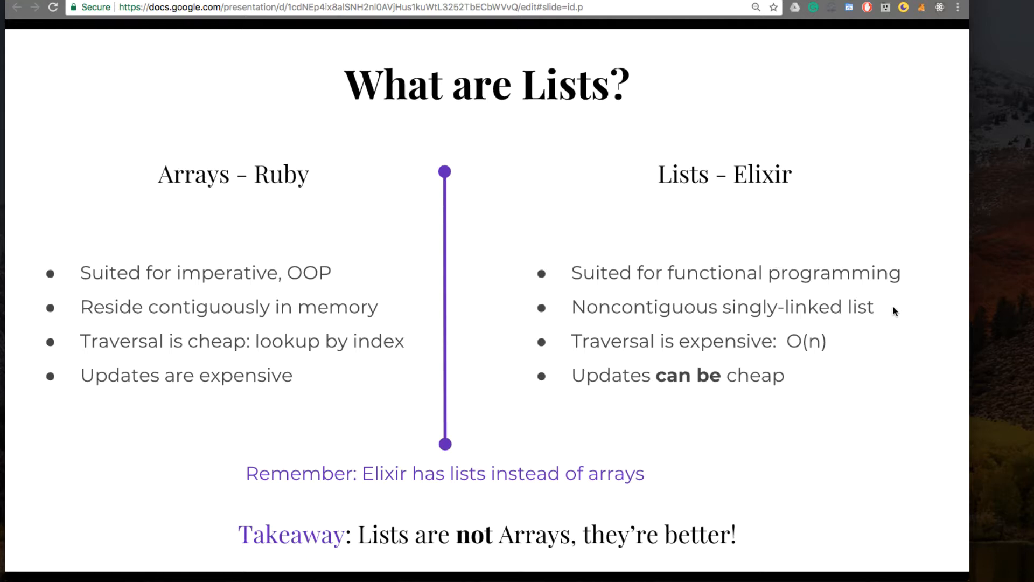
pyautogui.moveTo(912, 319)
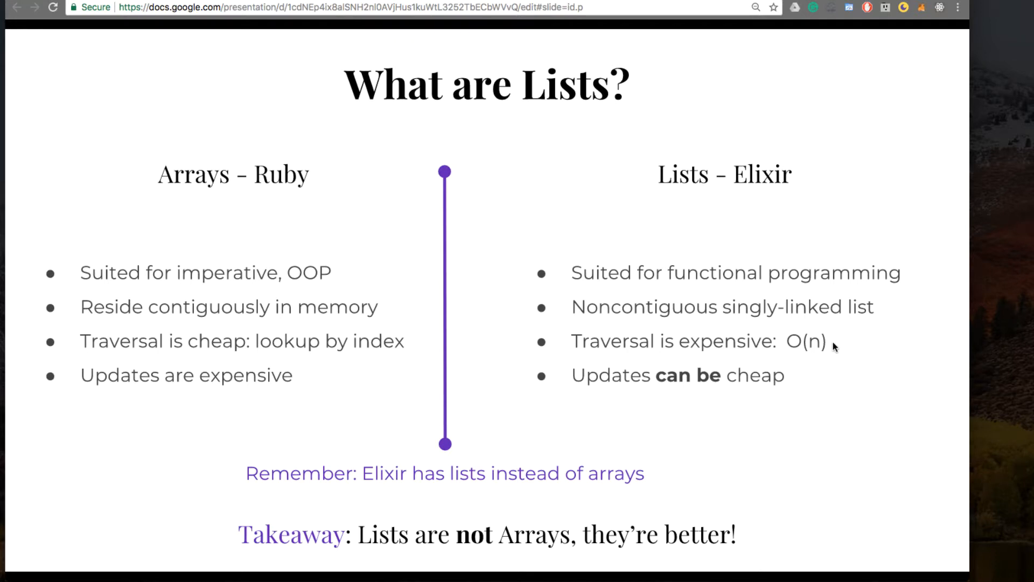
pyautogui.moveTo(828, 348)
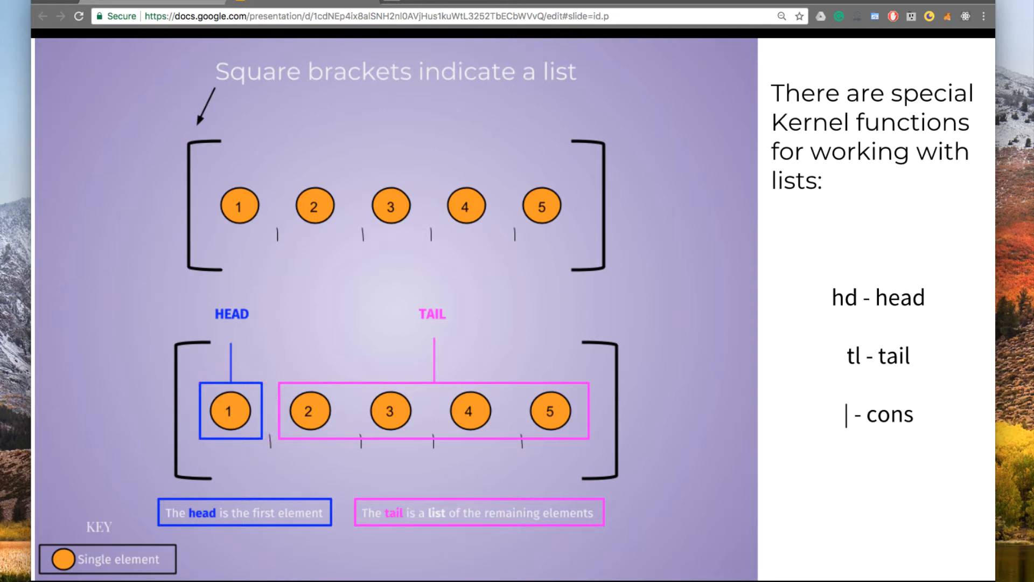
# Bring an iTerm2 terminal window up over the head/tail diagram slide.
pyautogui.moveTo(271, 462); pyautogui.dragTo(535, 475)
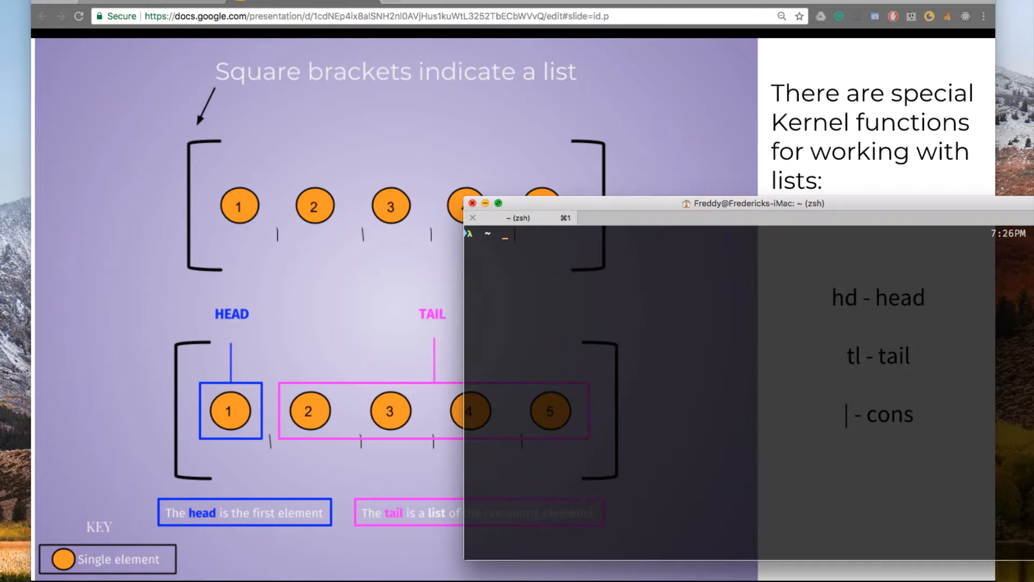
# Start IEx and bind lista to [1, 2, 3, 4, 5].
pyautogui.write('iex')
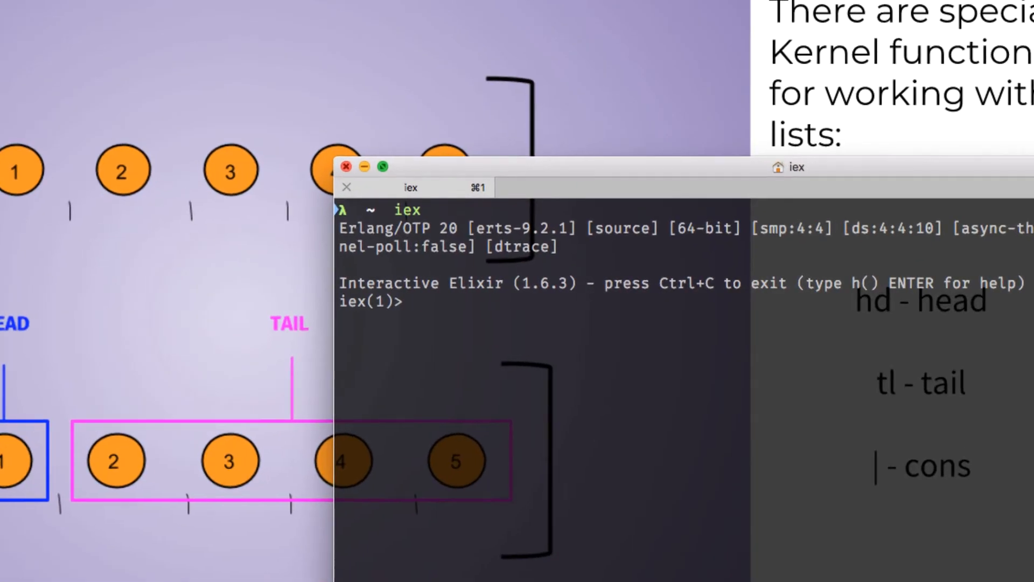
pyautogui.moveTo(792, 166); pyautogui.dragTo(409, 7)
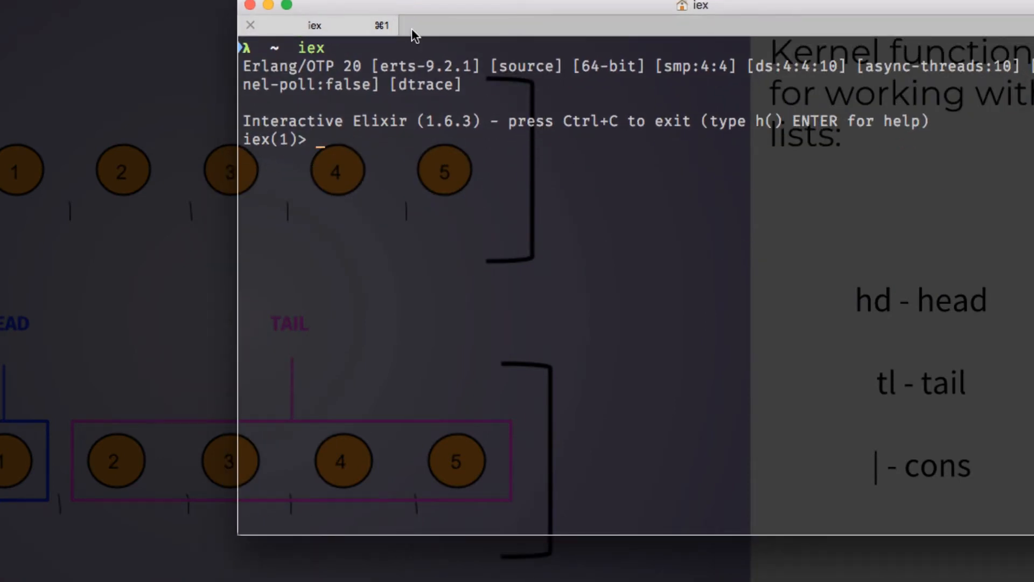
pyautogui.write('lista')
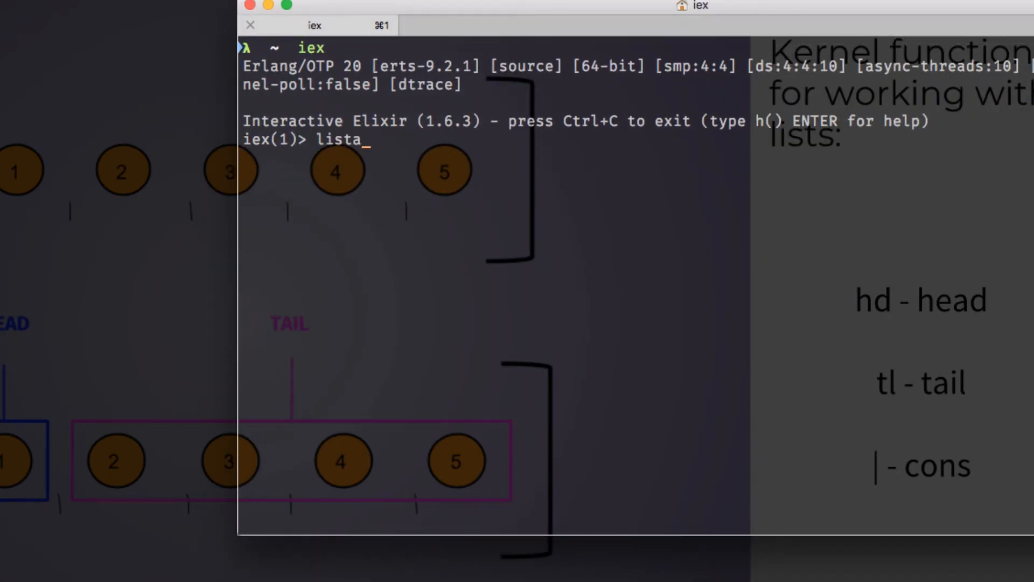
pyautogui.write('=')
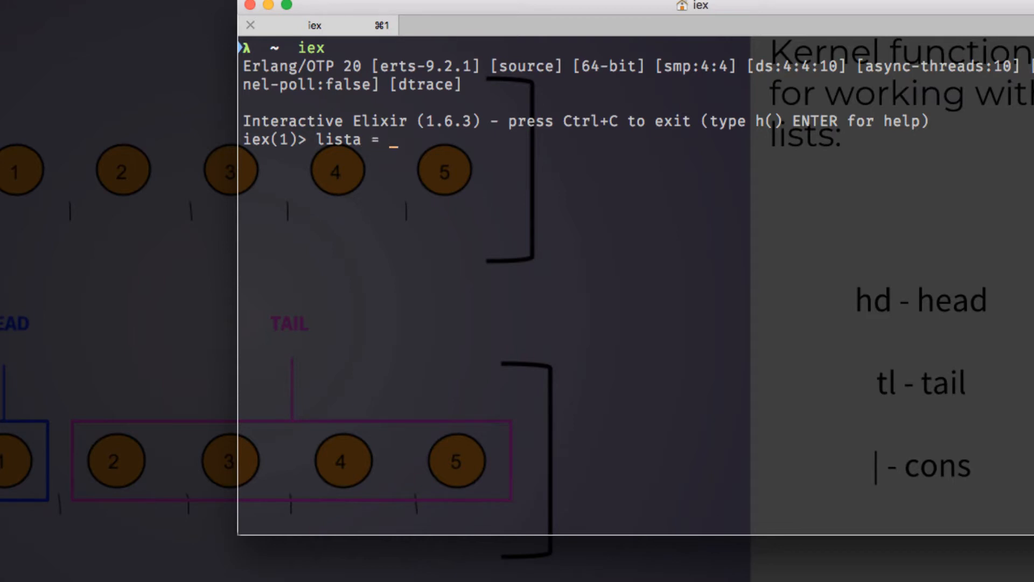
pyautogui.write('[1')
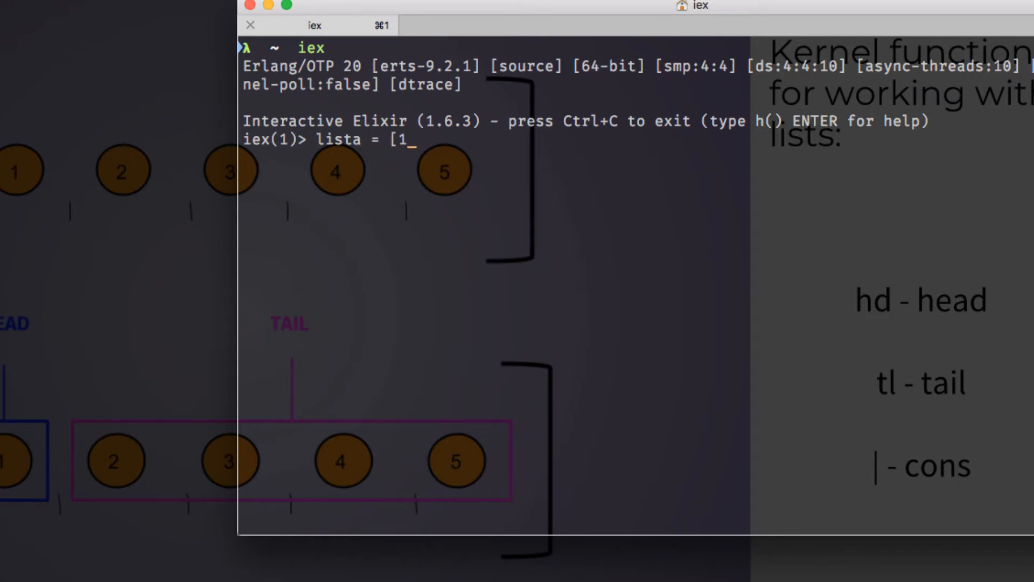
pyautogui.write(',2,3,4,5')
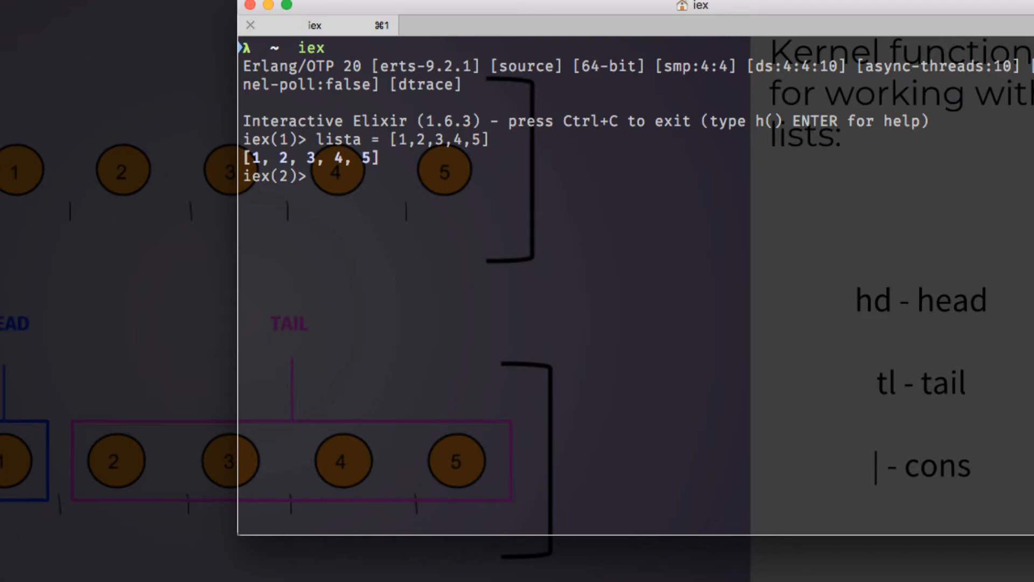
# Evaluate hd(lista) to get 1 and tl(lista) to get [2, 3, 4, 5].
pyautogui.write('hd*')
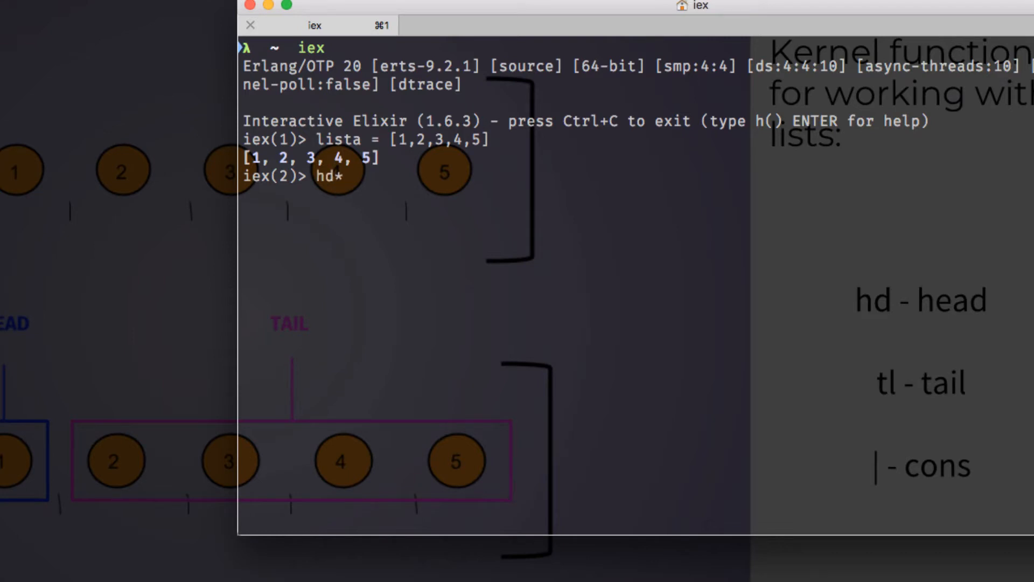
pyautogui.write('(lista')
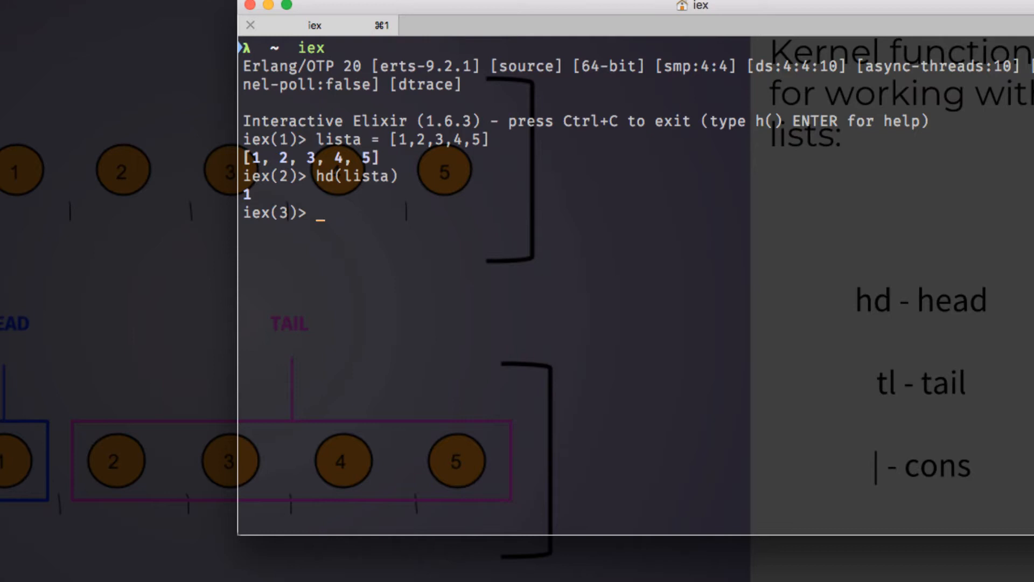
pyautogui.write('tl(lista')
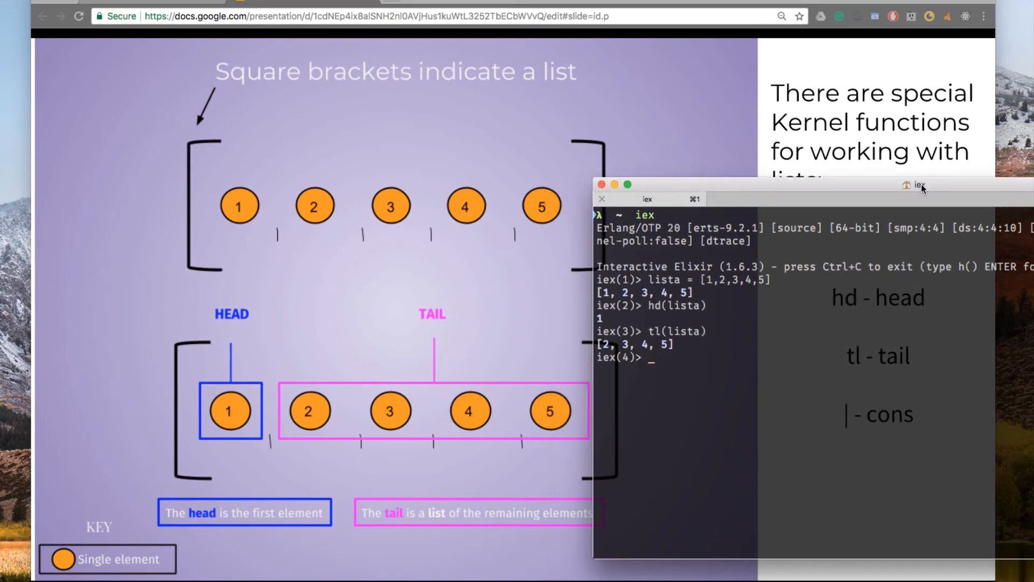
pyautogui.moveTo(210, 348)
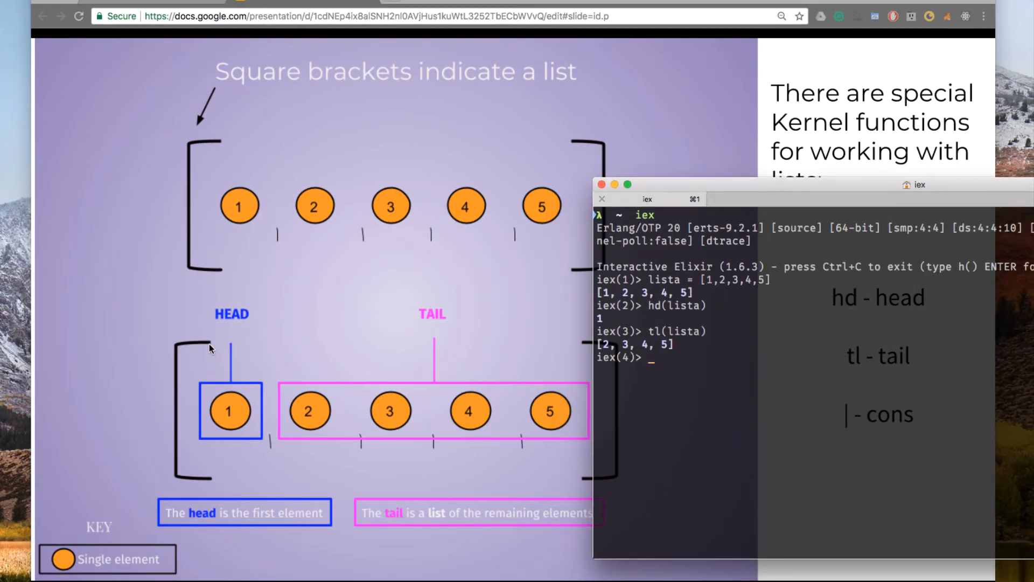
pyautogui.moveTo(208, 356)
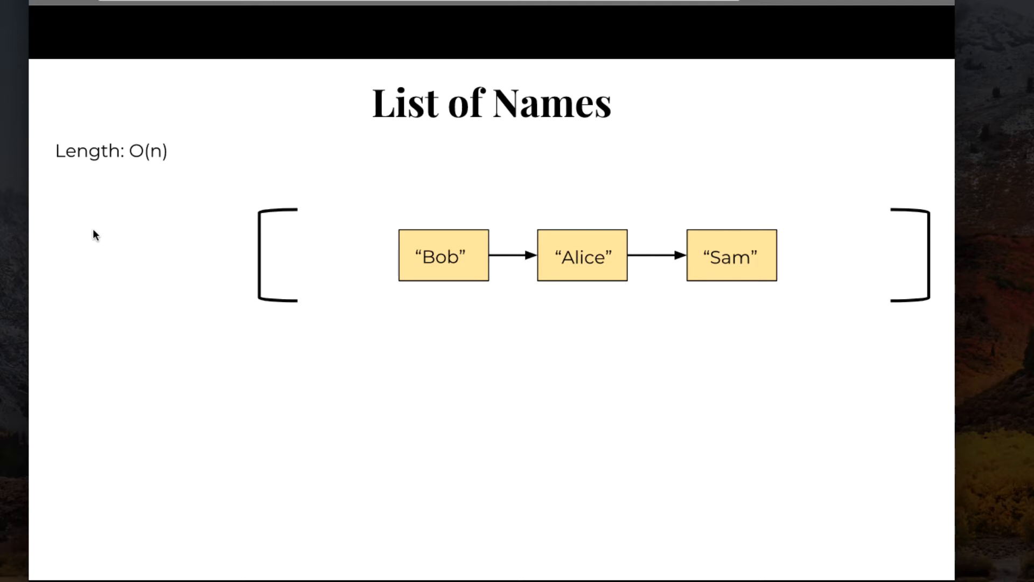
pyautogui.moveTo(191, 251)
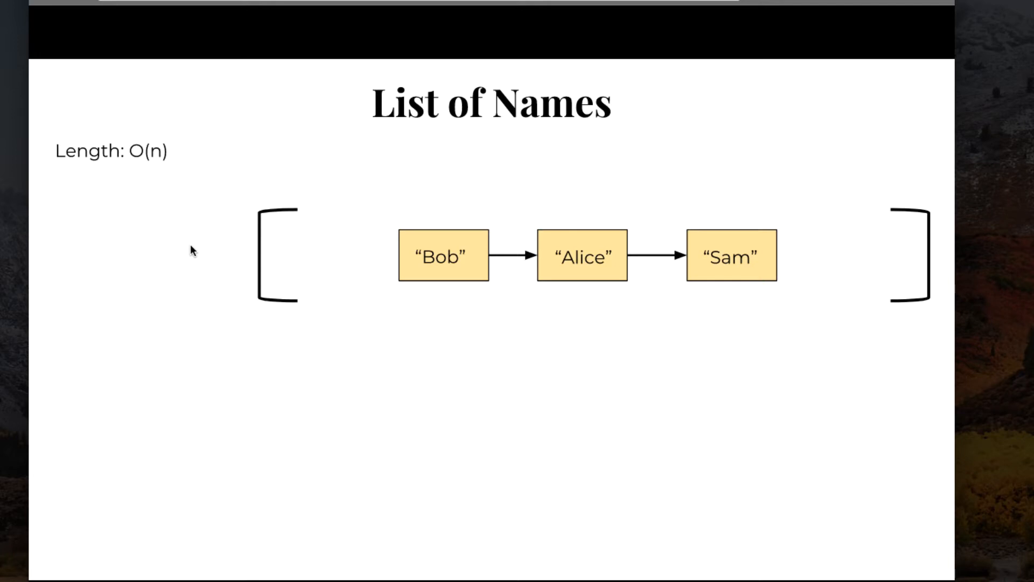
pyautogui.moveTo(578, 245)
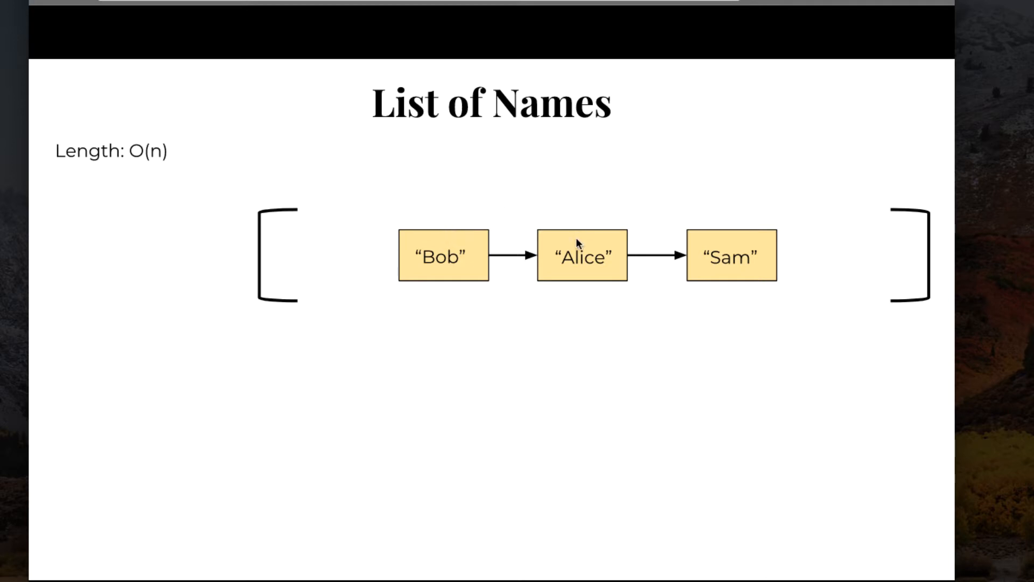
pyautogui.moveTo(575, 246)
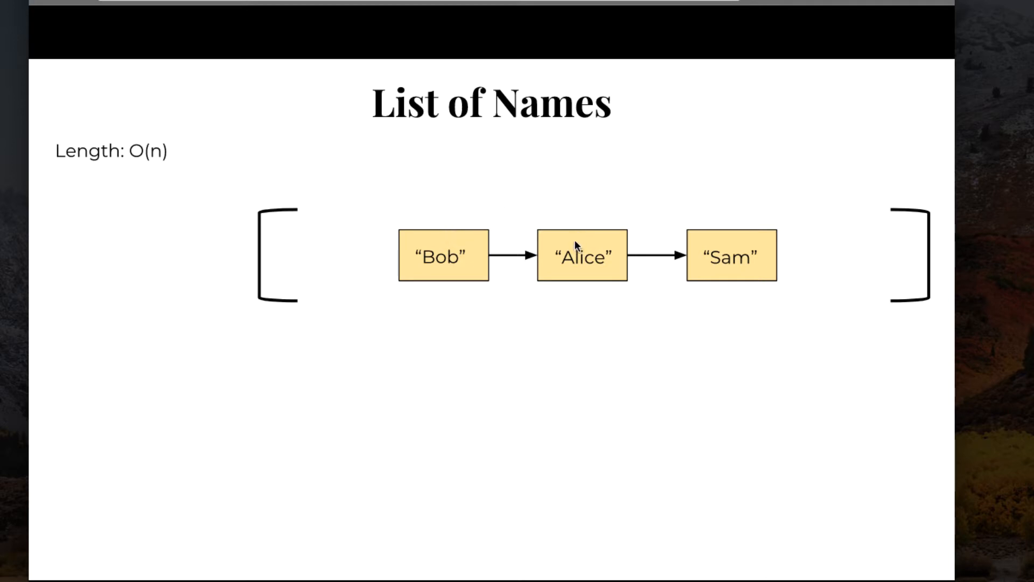
pyautogui.moveTo(741, 249)
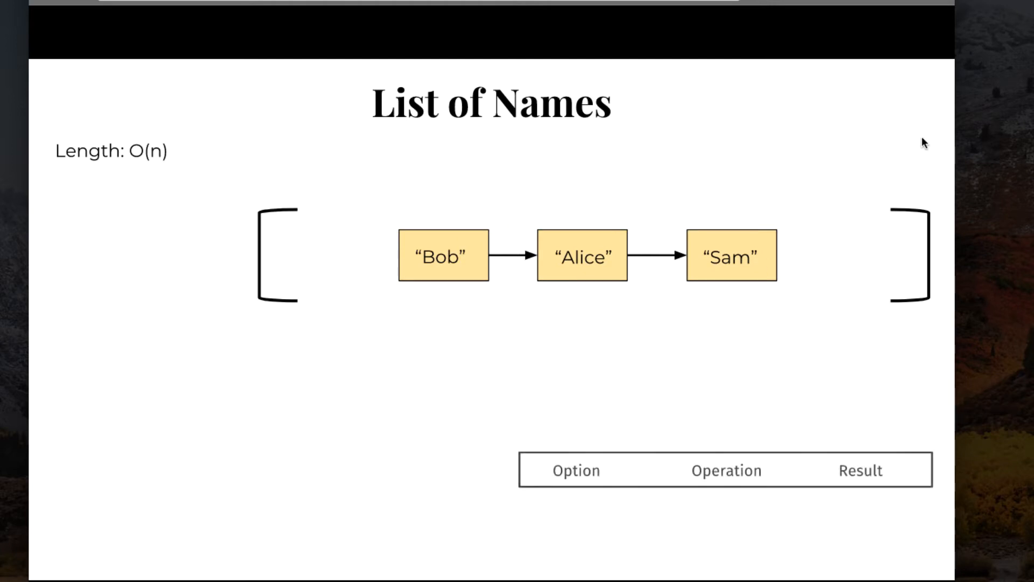
pyautogui.moveTo(898, 147)
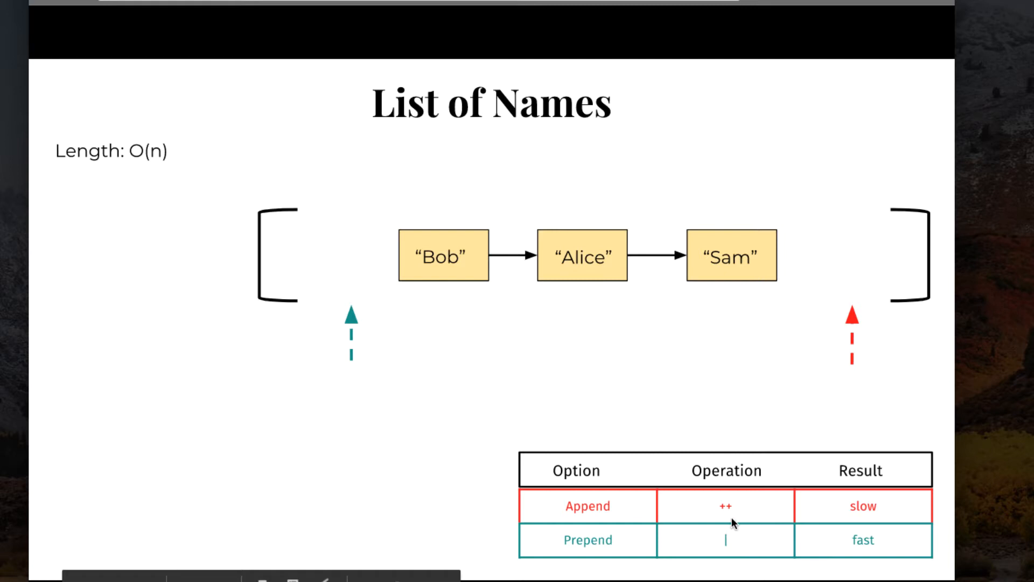
pyautogui.moveTo(939, 400)
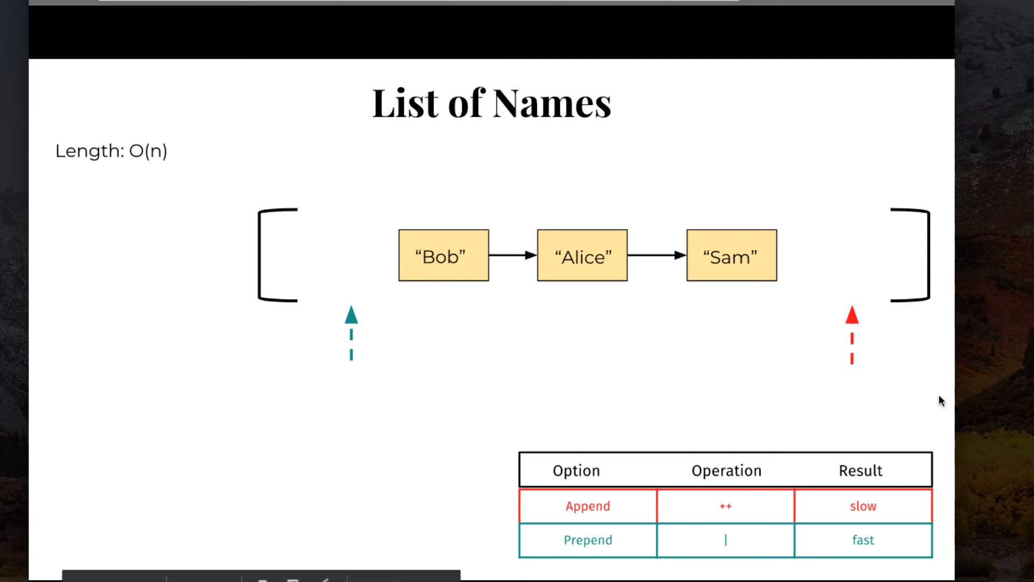
pyautogui.moveTo(966, 372)
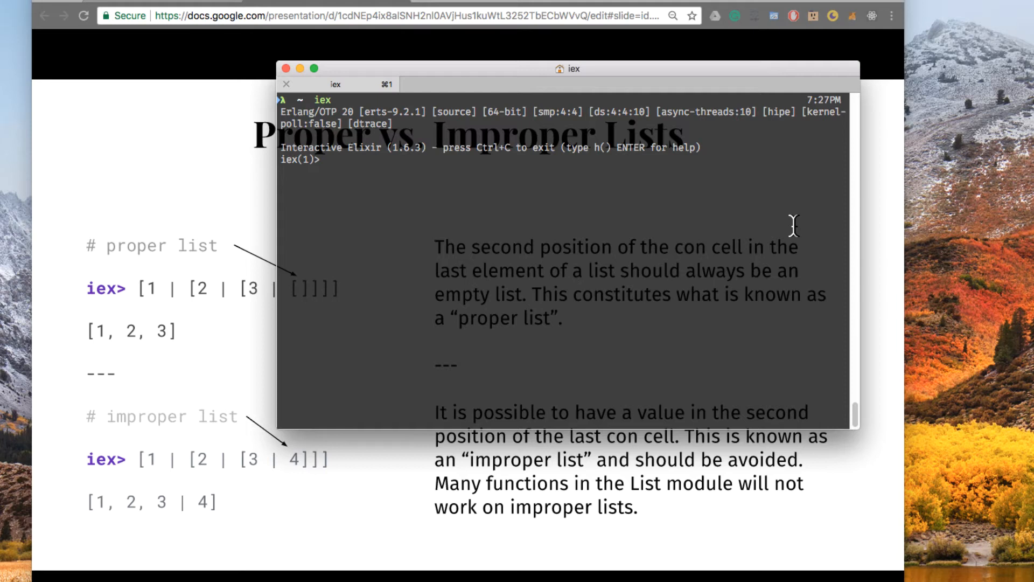
# Bind list to [1, 2, 3] and lista to [0 | list], then evaluate lista.
pyautogui.write('list = [1,2,3')
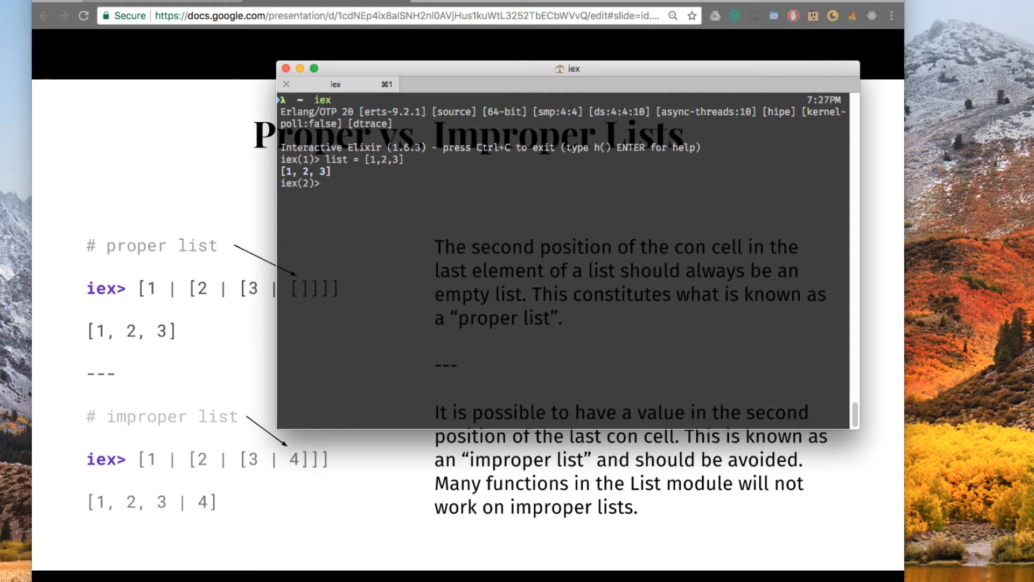
pyautogui.write('[0 | list')
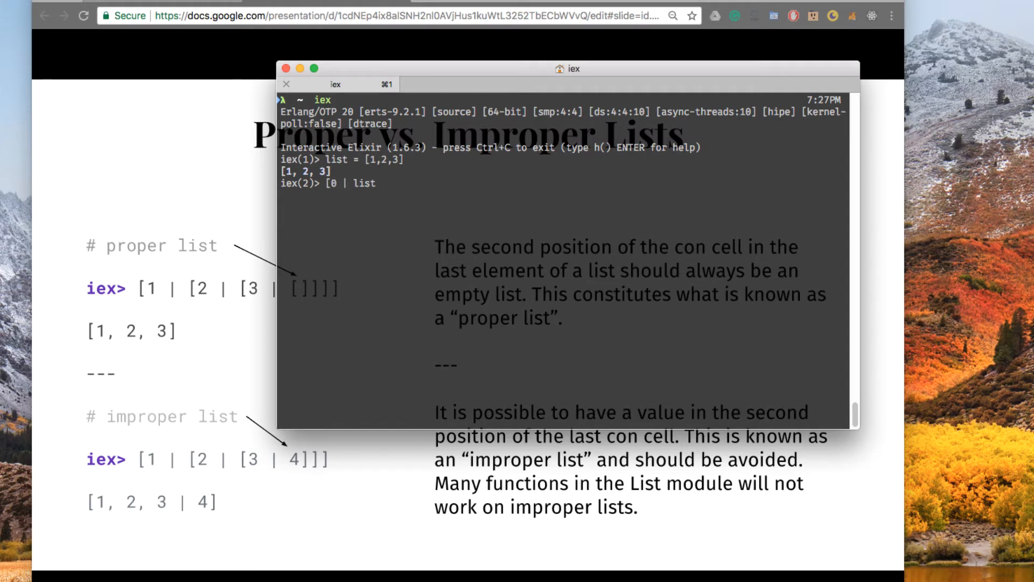
pyautogui.write(']')
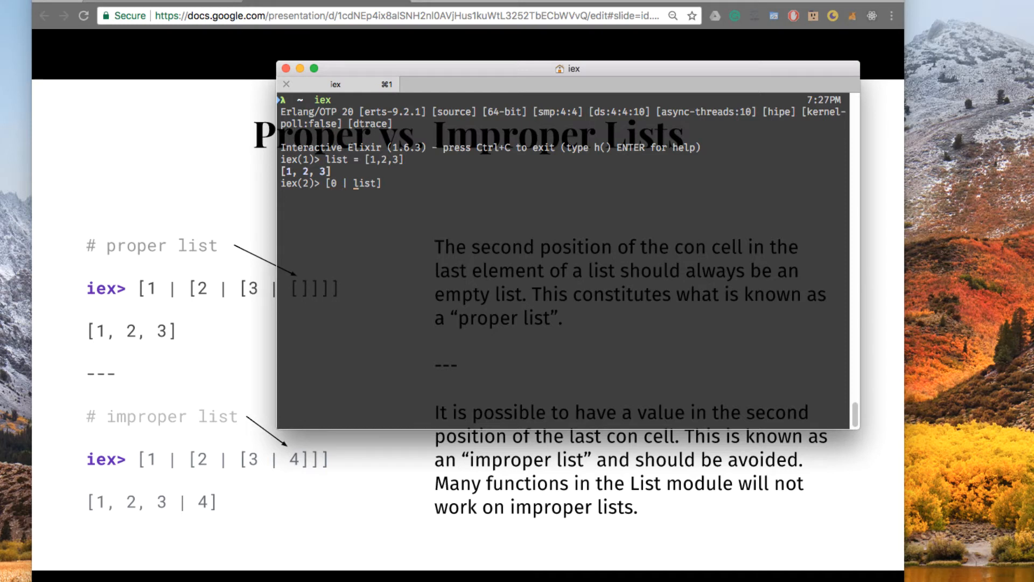
pyautogui.write('lista =')
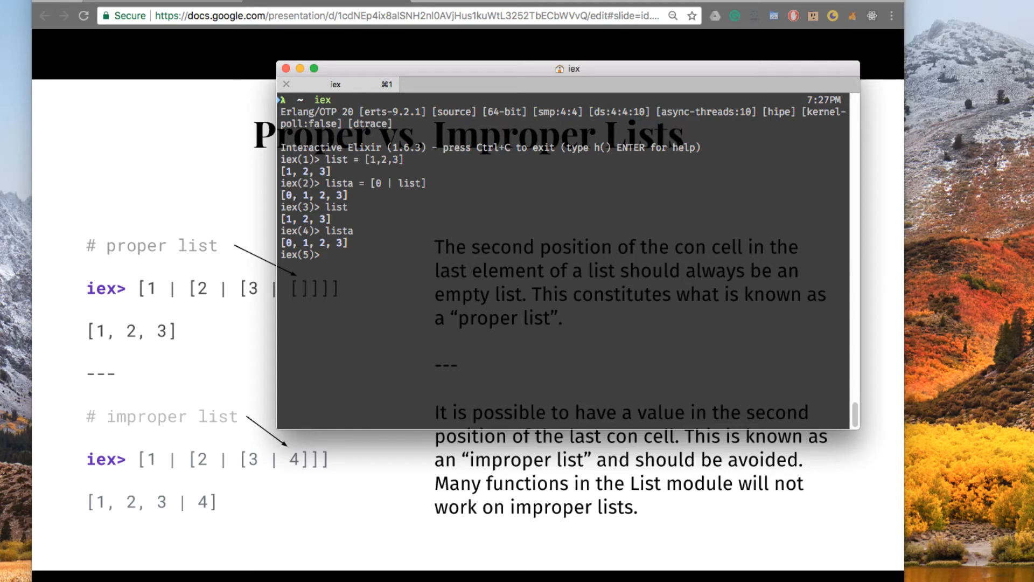
# Note the [hd | tl] cons form and bind listb to [-1 | lista].
pyautogui.write('{')
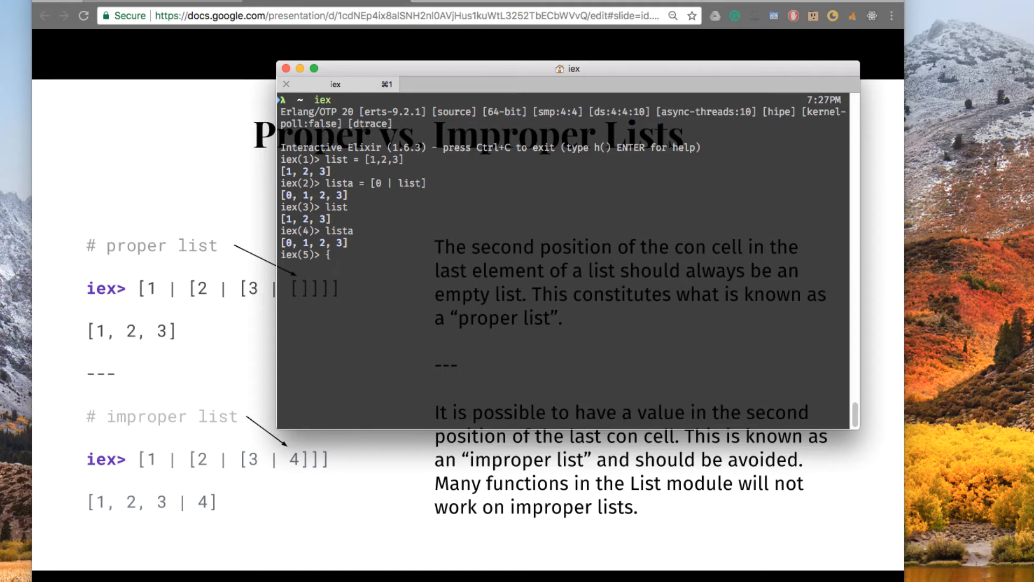
pyautogui.write('[hd |')
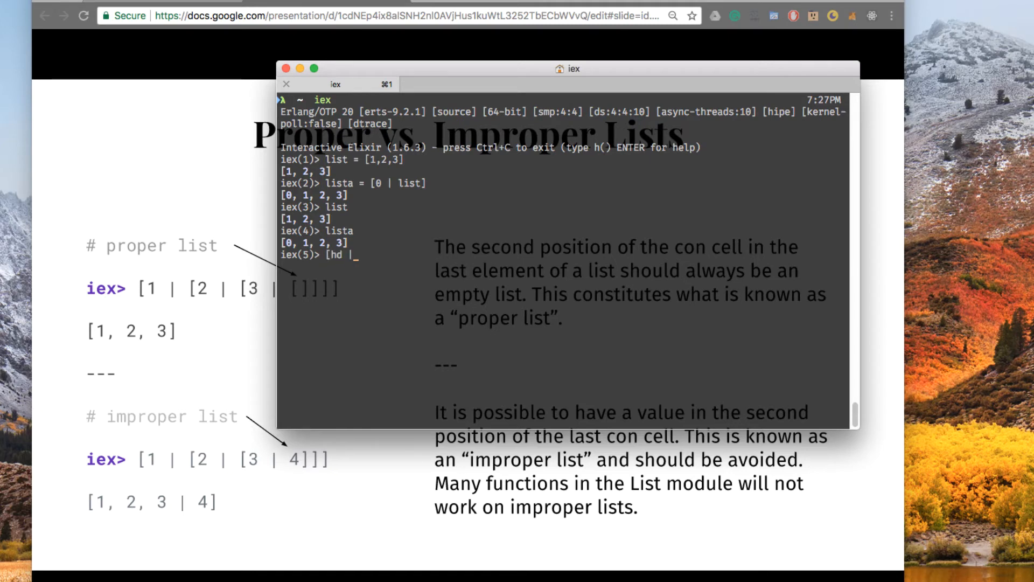
pyautogui.write('tl')
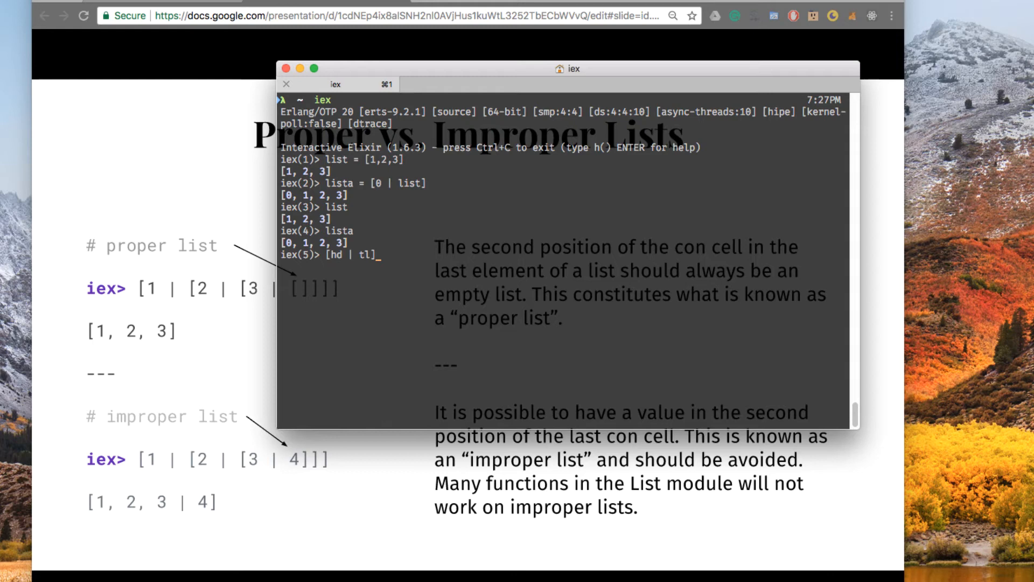
pyautogui.write('[-1')
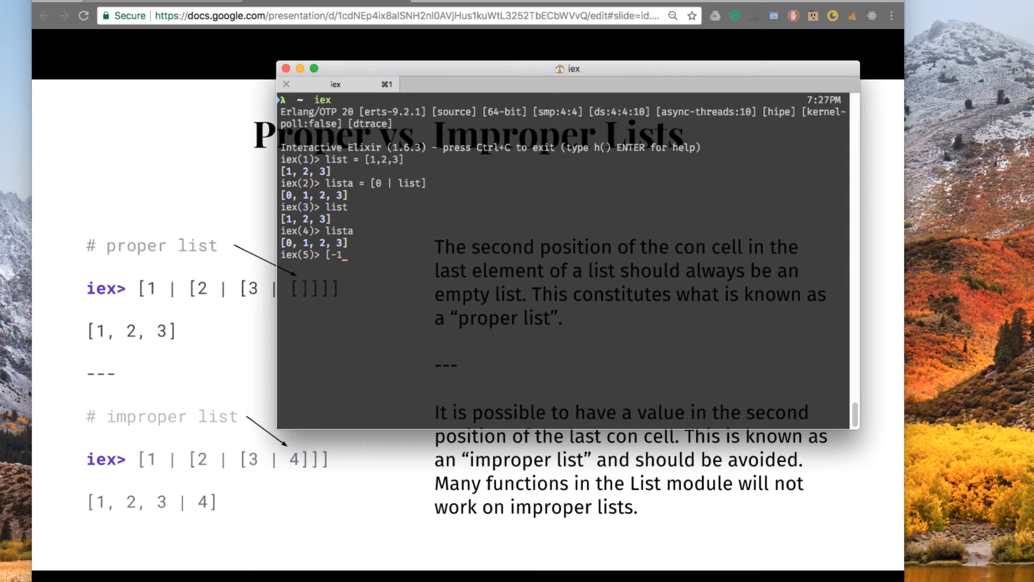
pyautogui.write('|')
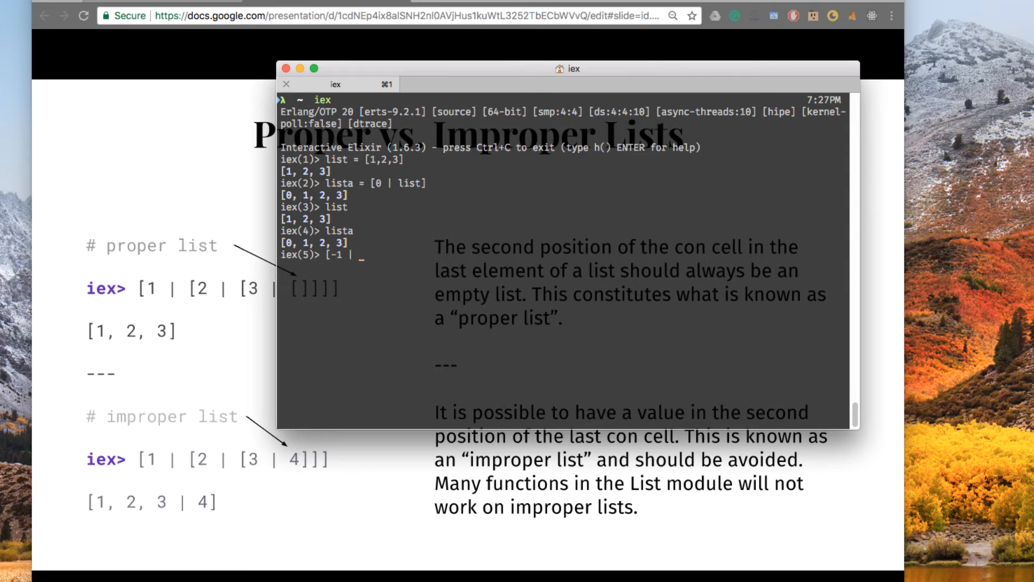
pyautogui.write('lista')
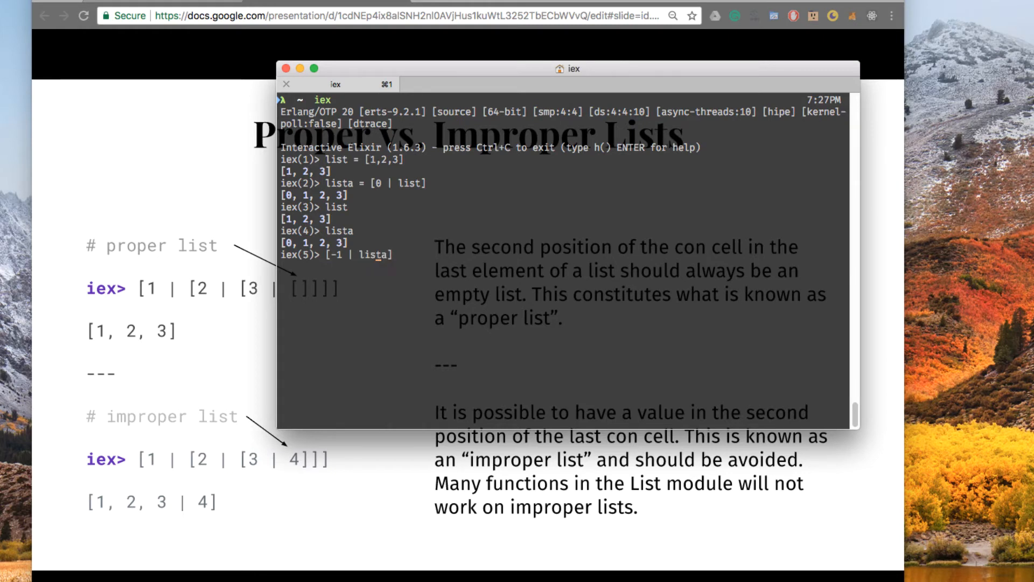
# Evaluate list and listb, giving [-1, 0, 1, 2, 3], and begin defining listy.
pyautogui.write('listb =')
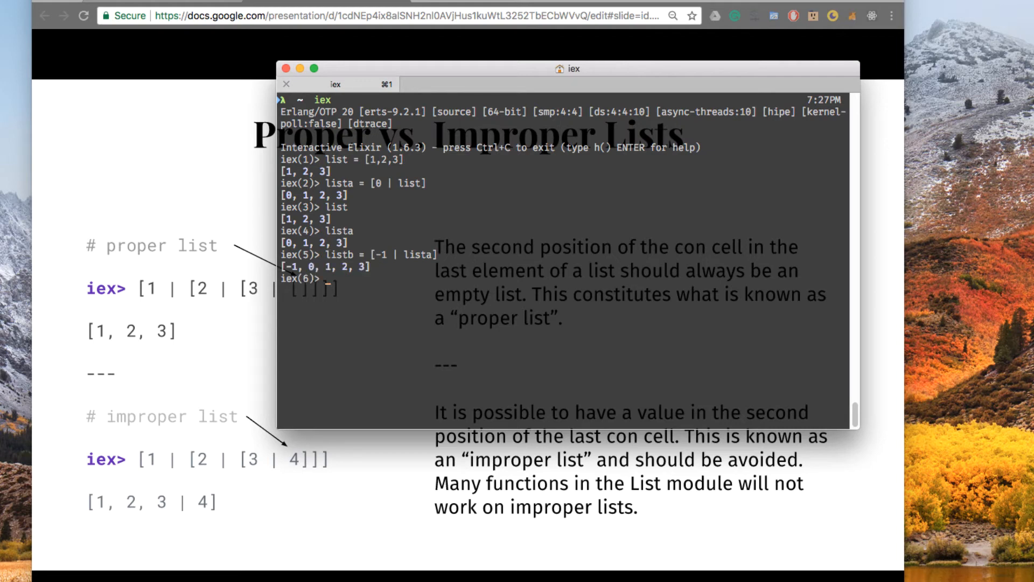
pyautogui.write('listb')
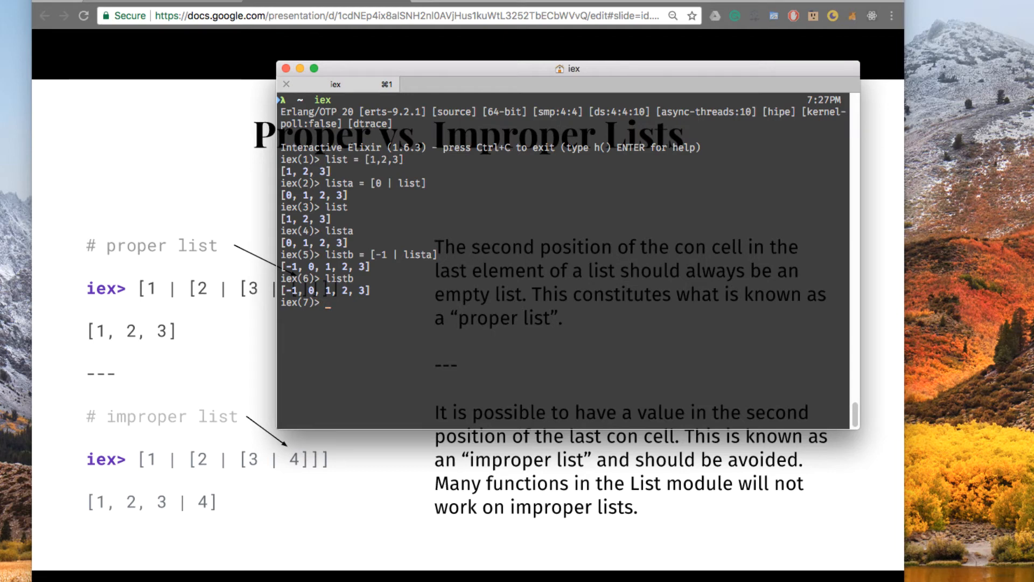
pyautogui.write('listy =')
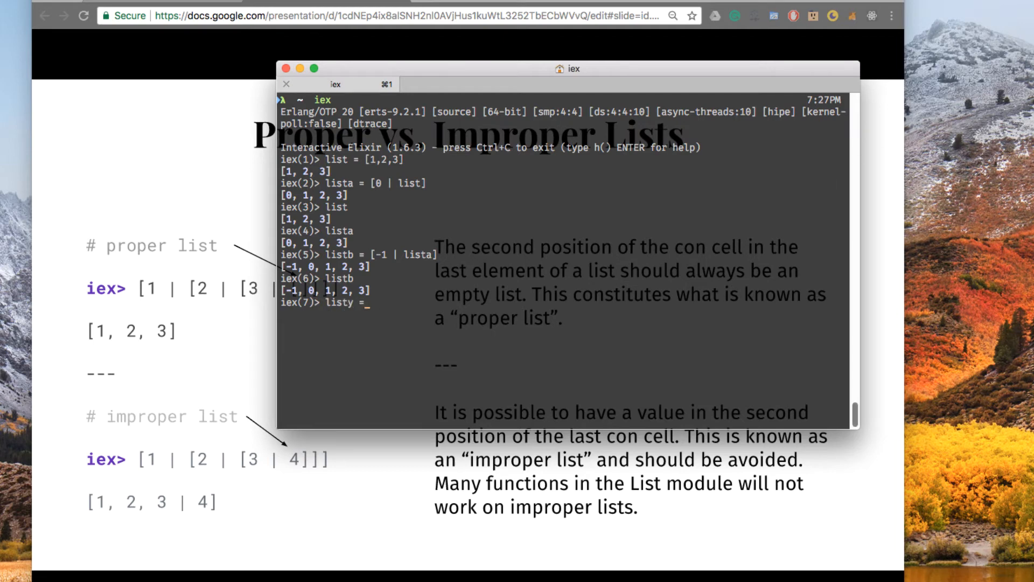
# Define listy = [1 | [2 | [3 | []]]] and confirm list == listy is true.
pyautogui.write('[1 | [2 | [3 | []]]]')
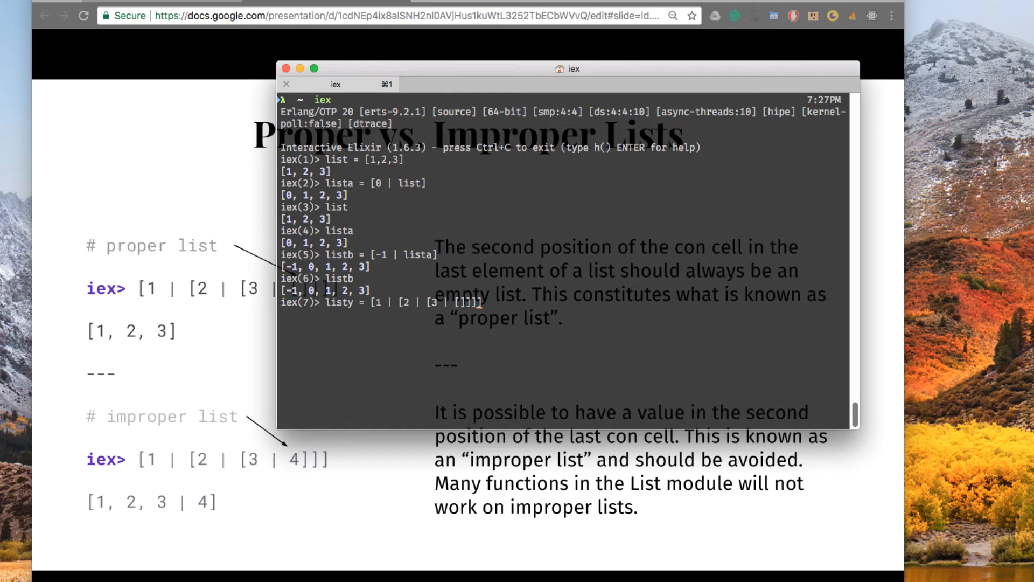
pyautogui.press('Return')
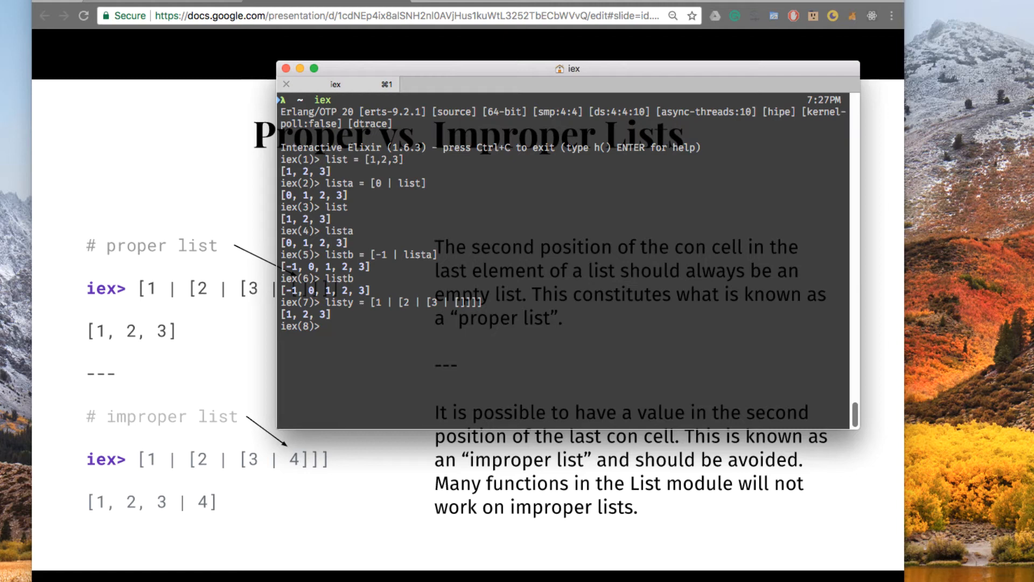
pyautogui.write('list ==')
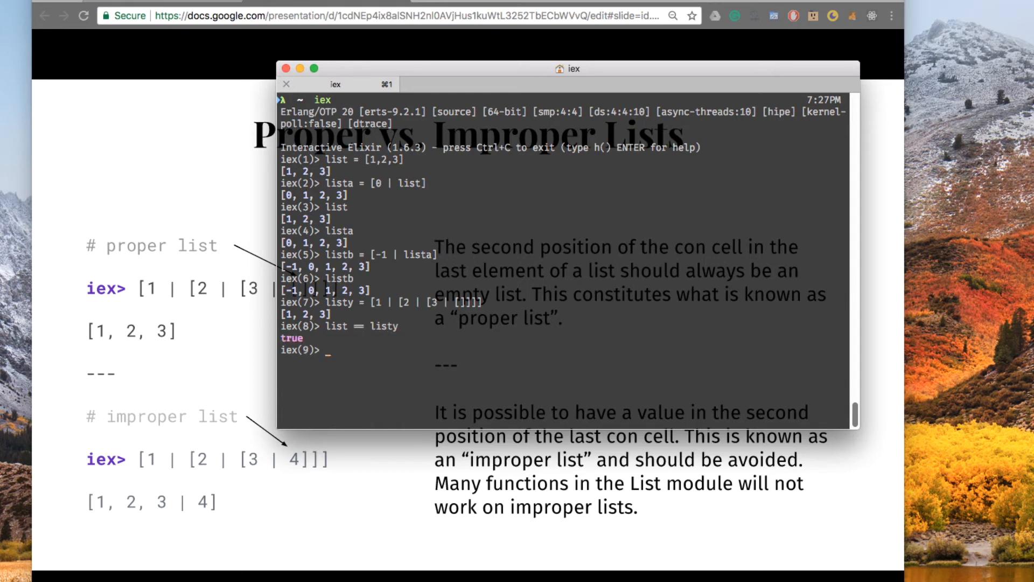
pyautogui.write('lis')
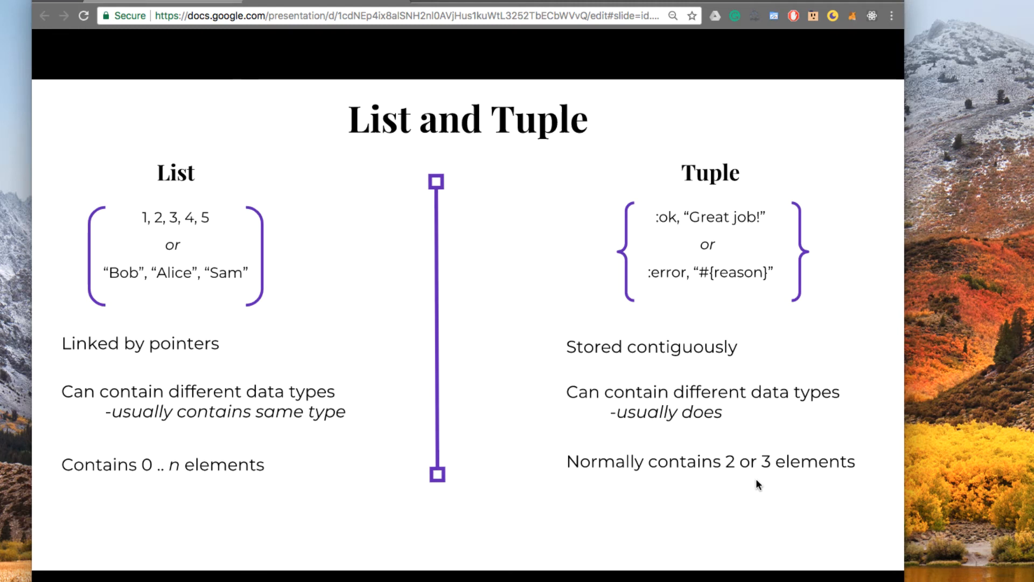
pyautogui.moveTo(661, 251)
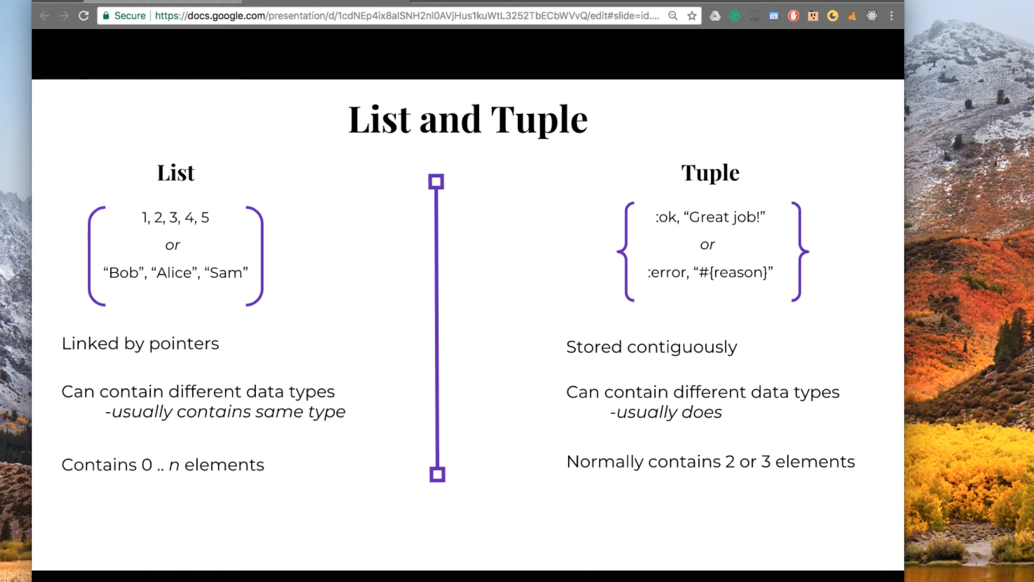
pyautogui.moveTo(313, 60)
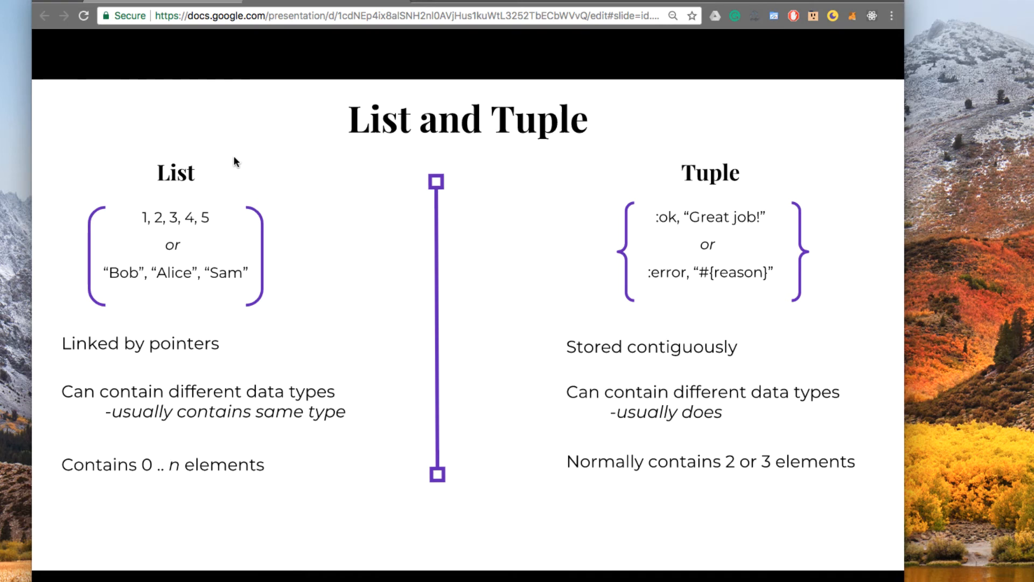
pyautogui.moveTo(55, 226)
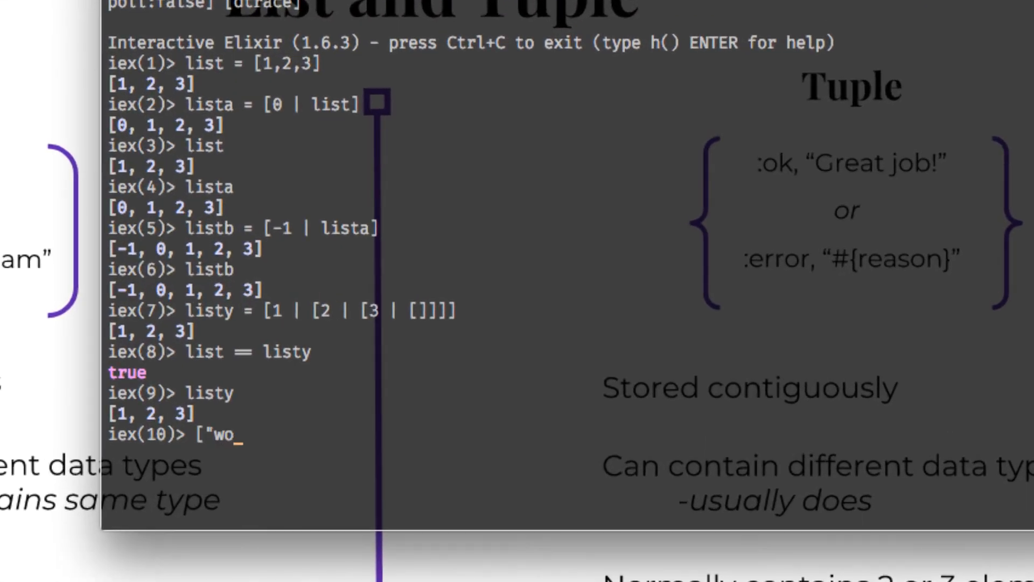
# Evaluate the mixed list ["words", 3763, :atoms, true, false].
pyautogui.write('rds",')
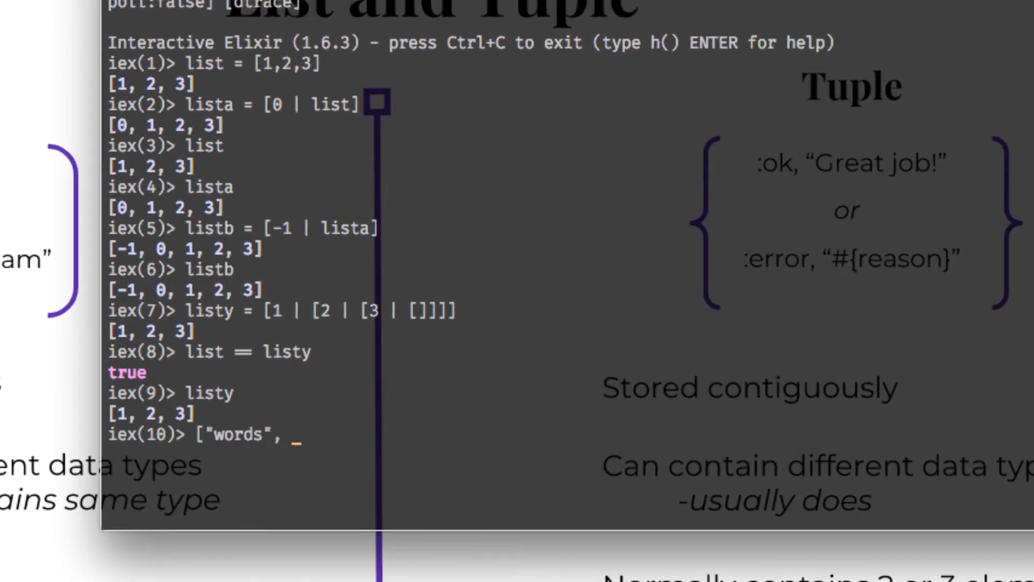
pyautogui.write('3763,')
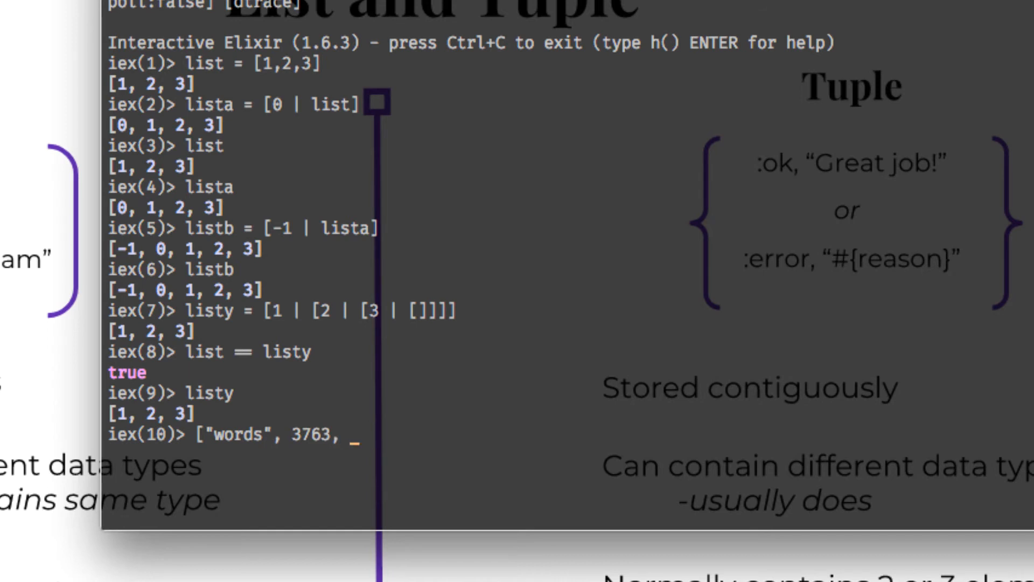
pyautogui.write(':atoms')
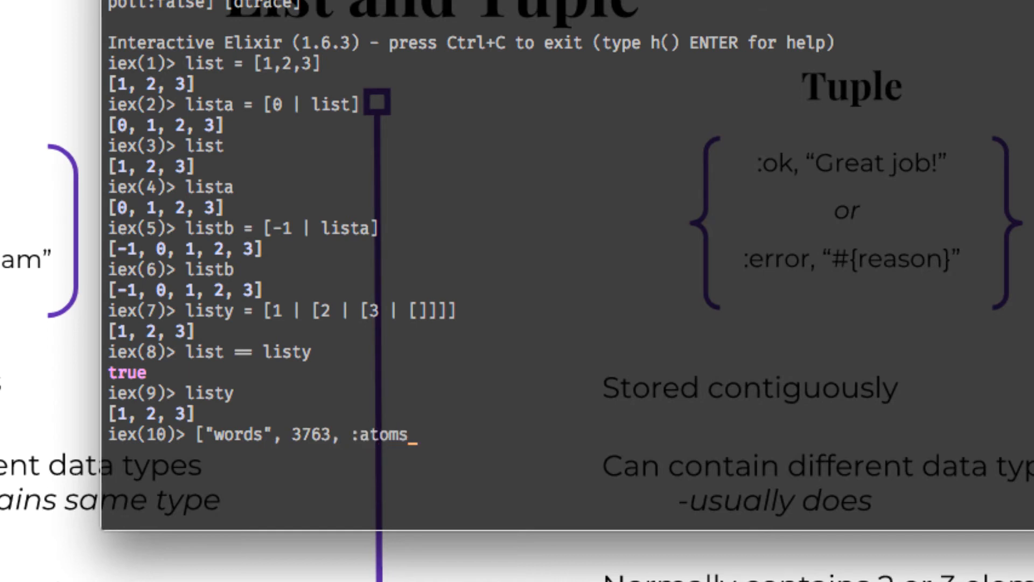
pyautogui.write(', true')
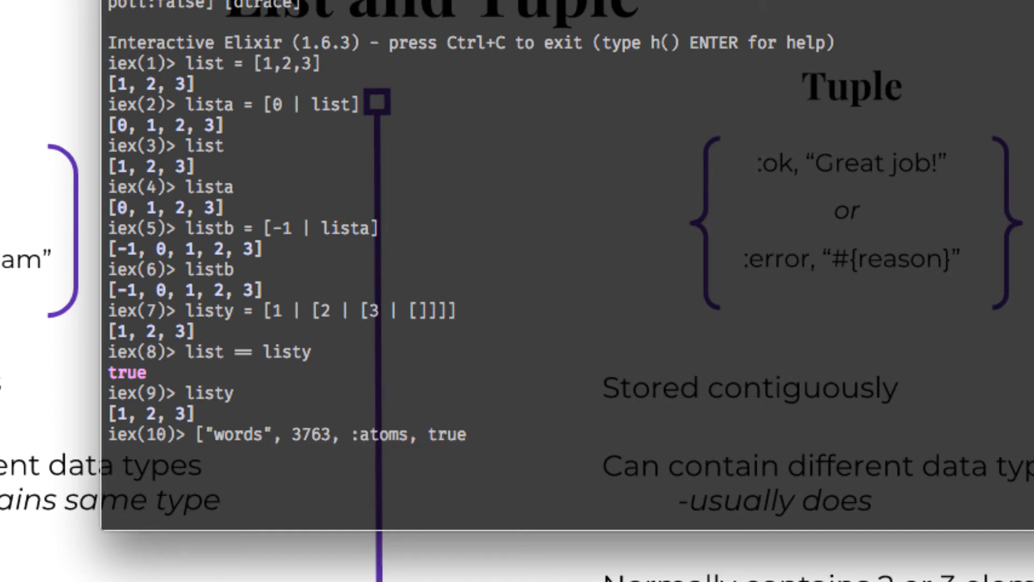
pyautogui.write(', false]')
pyautogui.write('true')
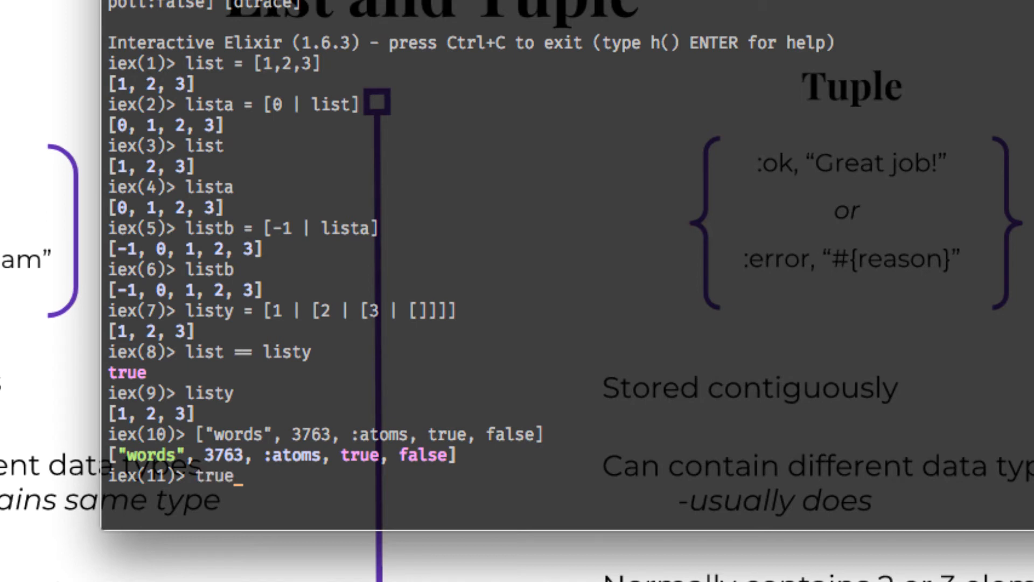
# Begin the comparison true == : against an atom.
pyautogui.write('=')
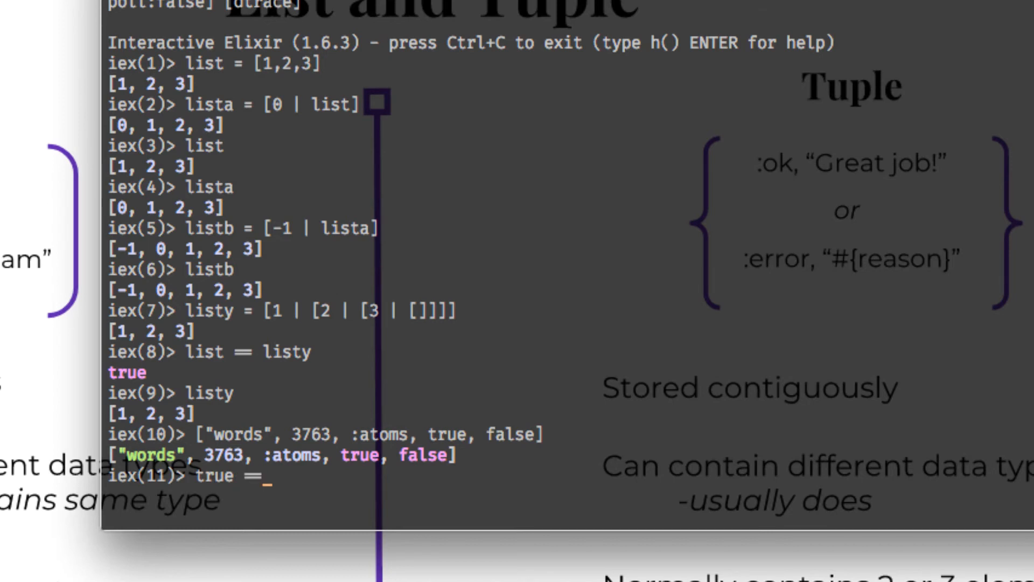
pyautogui.write(':')
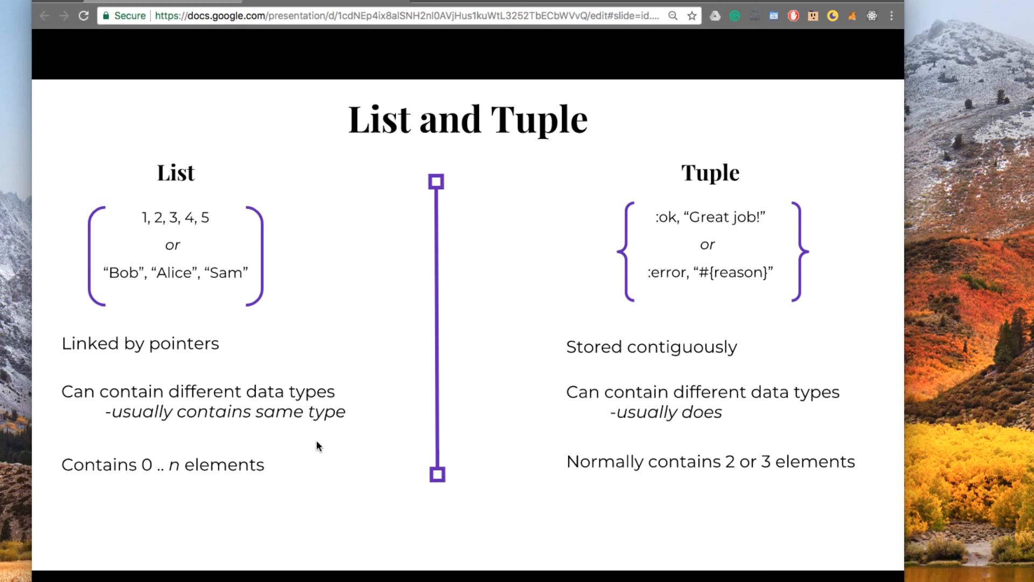
pyautogui.moveTo(374, 422)
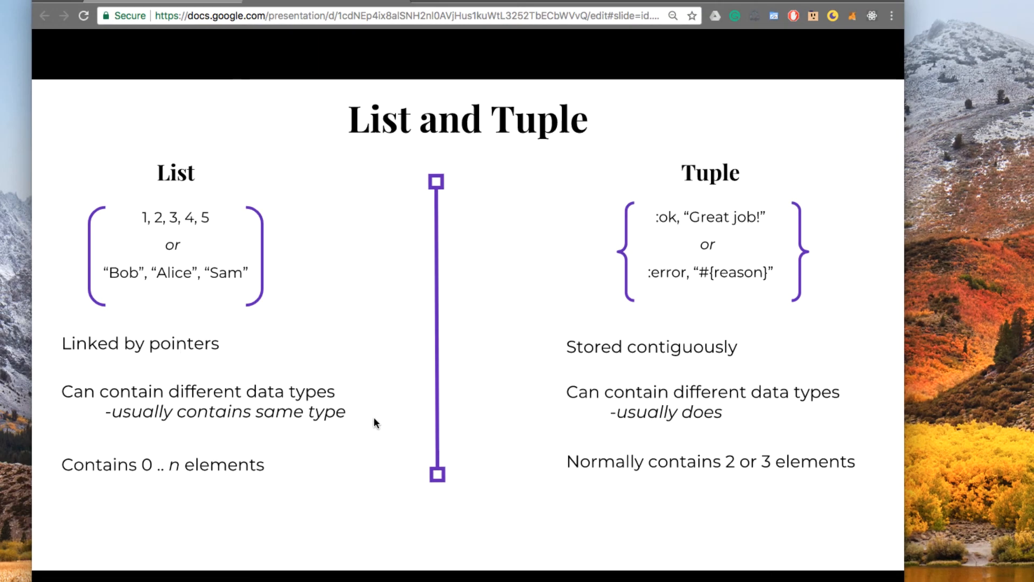
pyautogui.moveTo(401, 421)
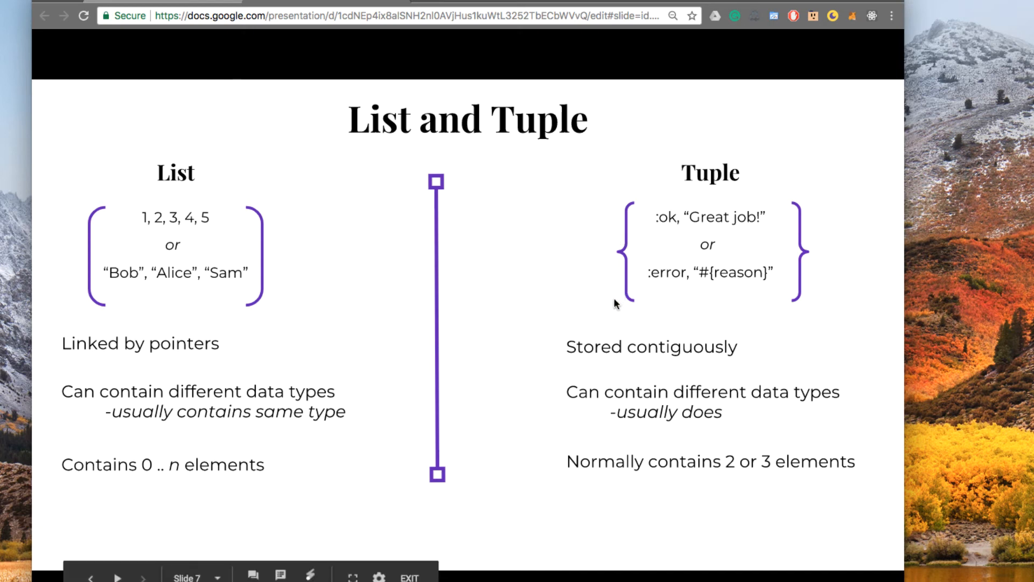
pyautogui.moveTo(578, 284)
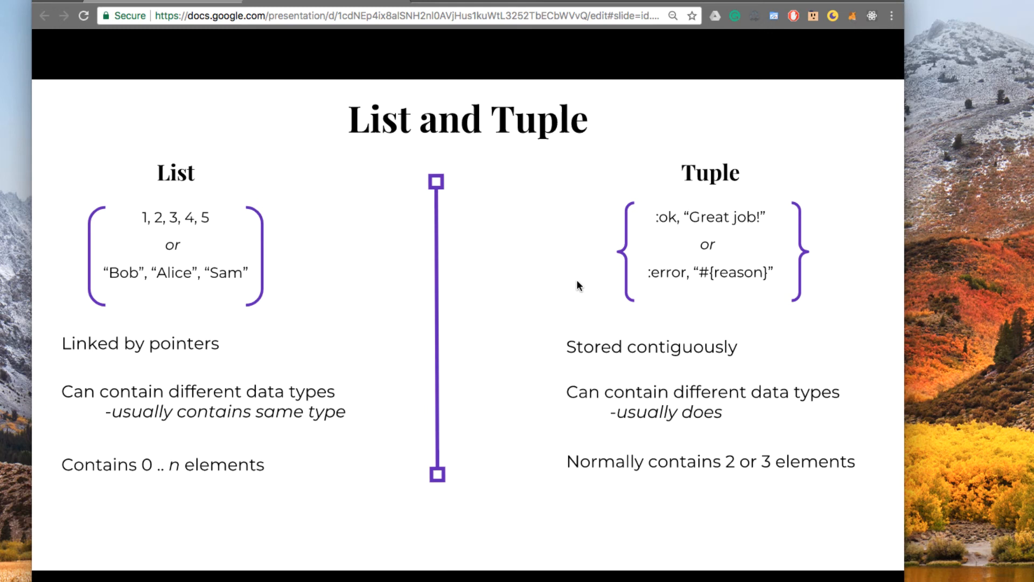
pyautogui.moveTo(757, 484)
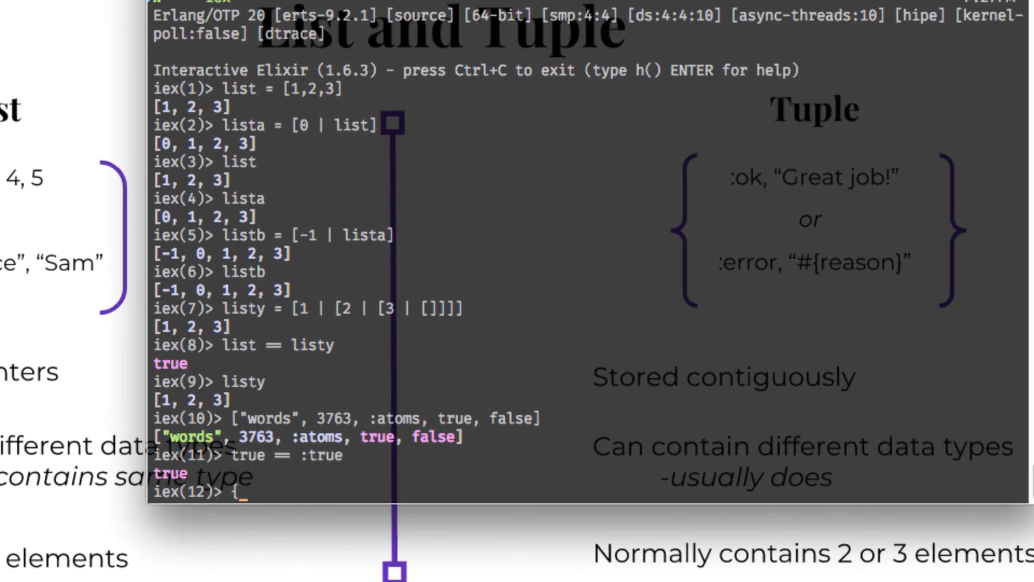
# Bind tuple1 to {:ok, "file"} and start an elem call on it.
pyautogui.write(':ok,')
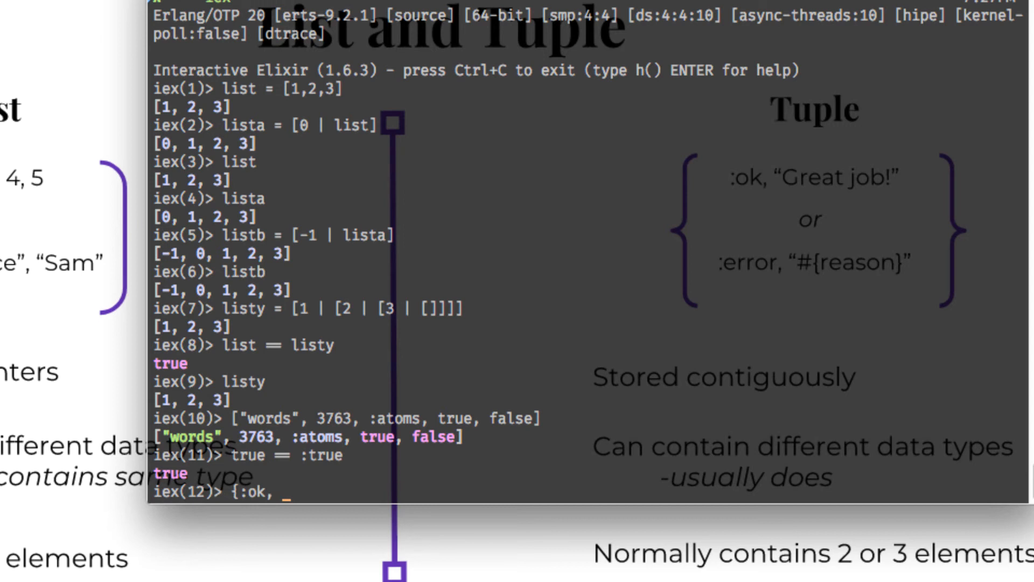
pyautogui.write('"file"}')
pyautogui.write('elu')
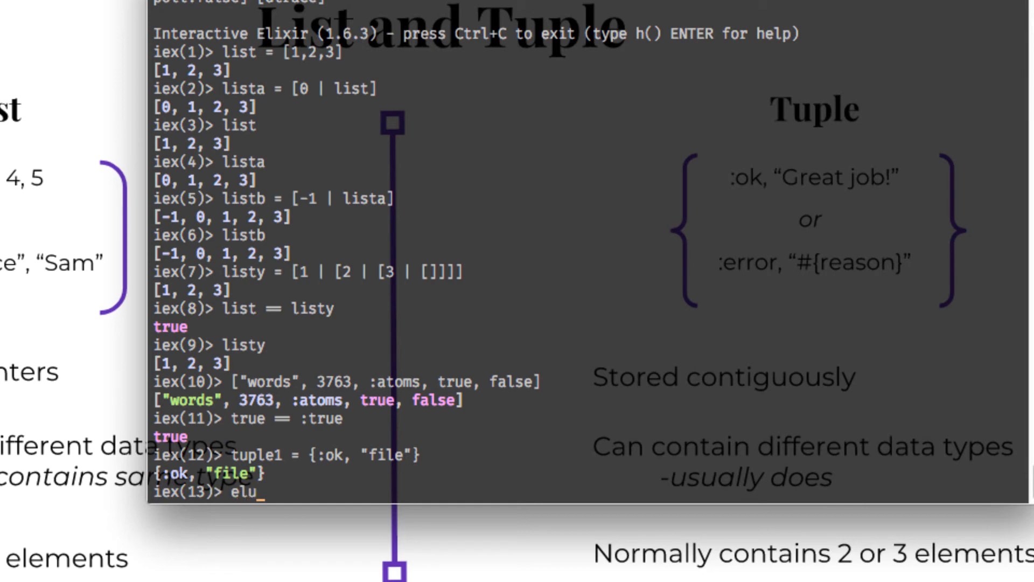
pyautogui.write('m')
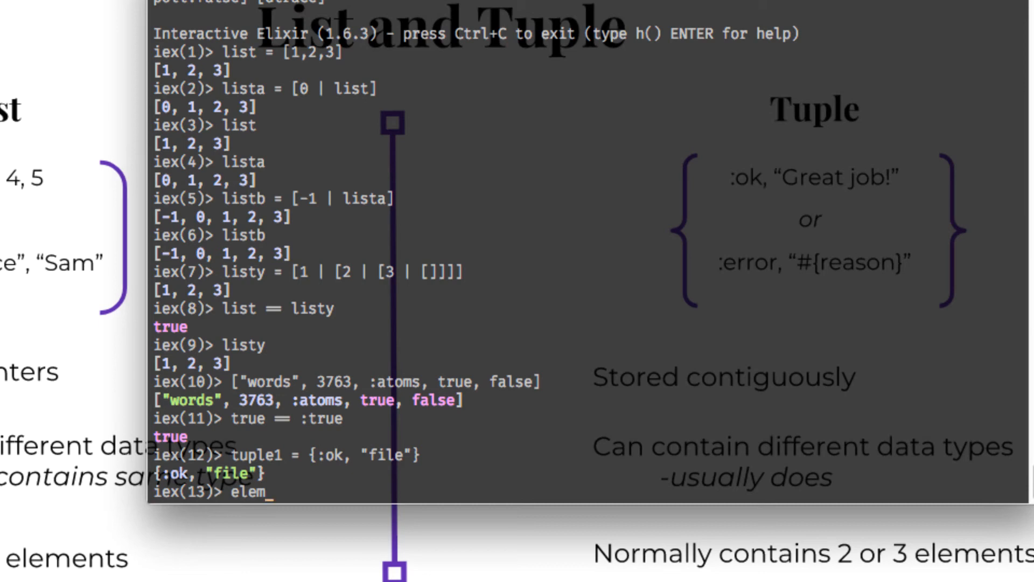
pyautogui.write('[1]')
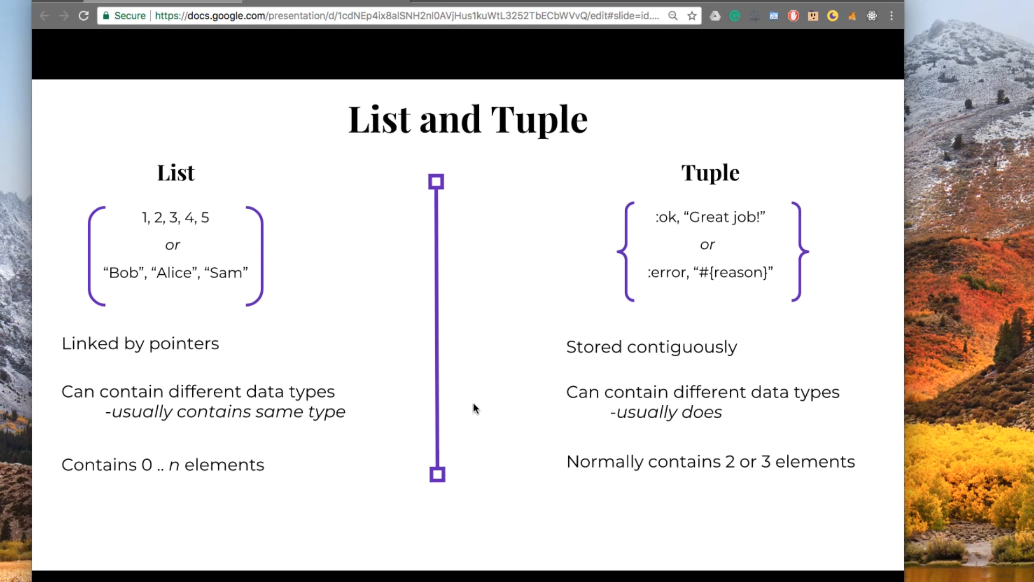
pyautogui.moveTo(422, 419)
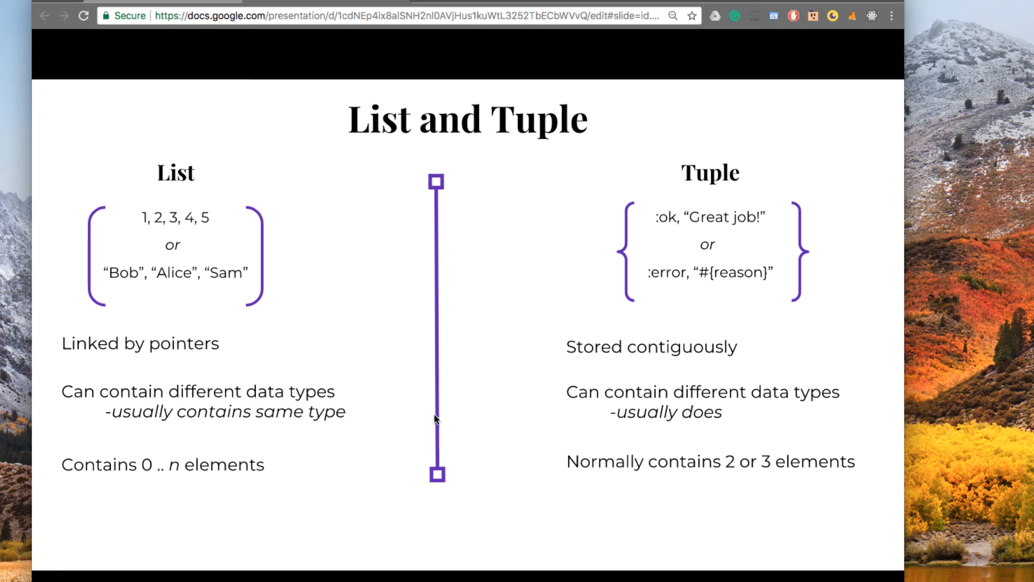
pyautogui.moveTo(422, 417)
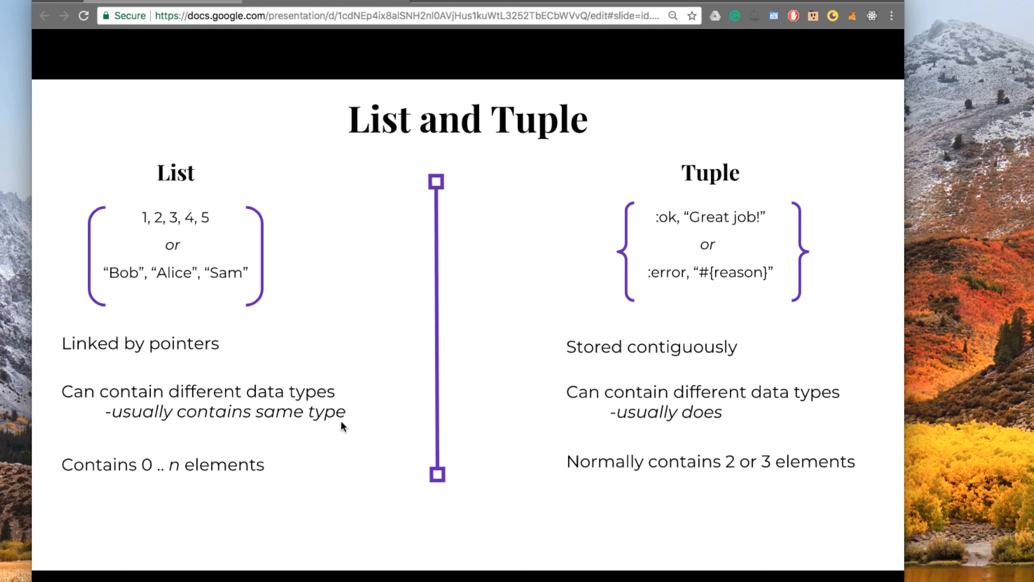
pyautogui.moveTo(349, 423)
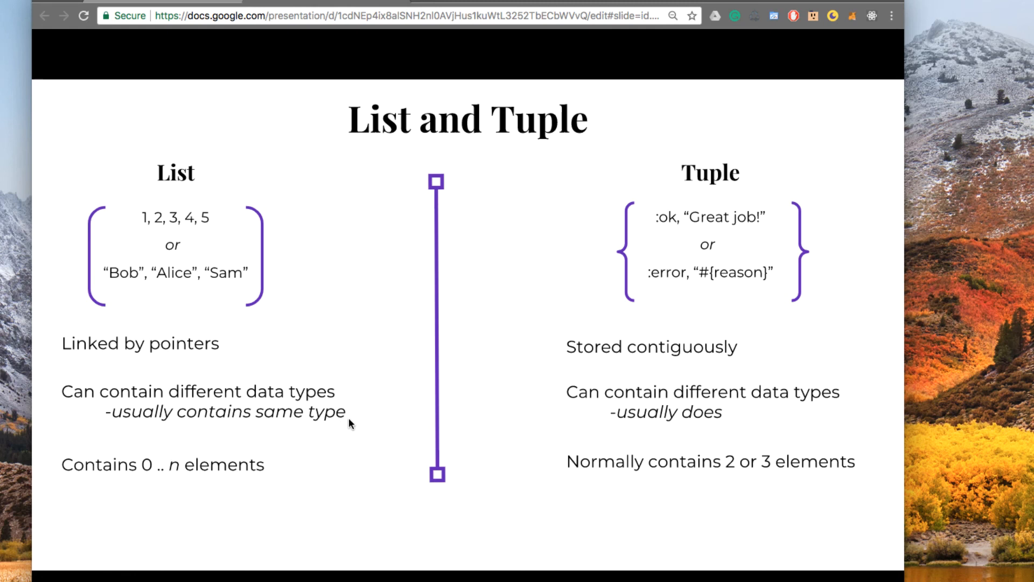
pyautogui.moveTo(353, 426)
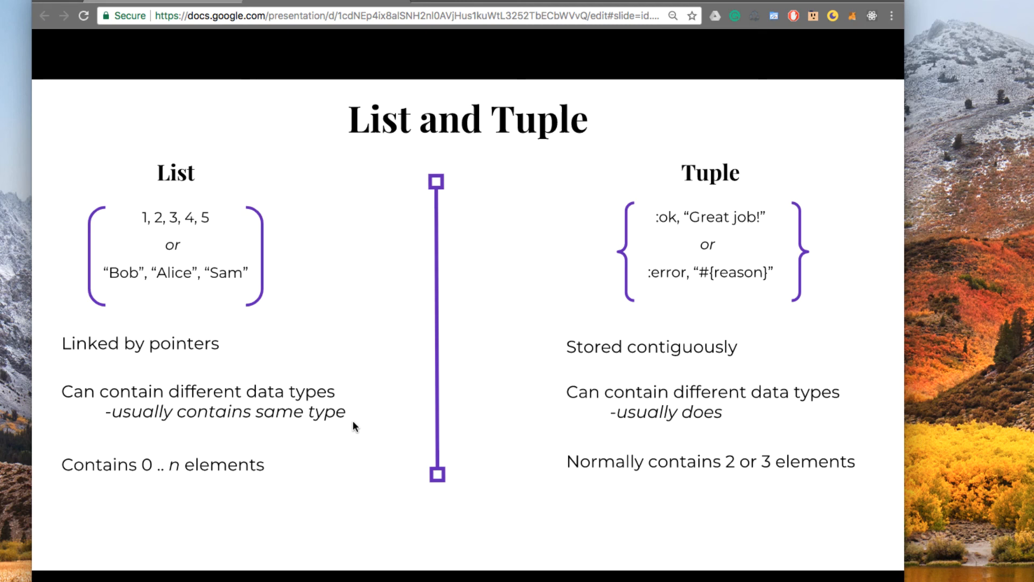